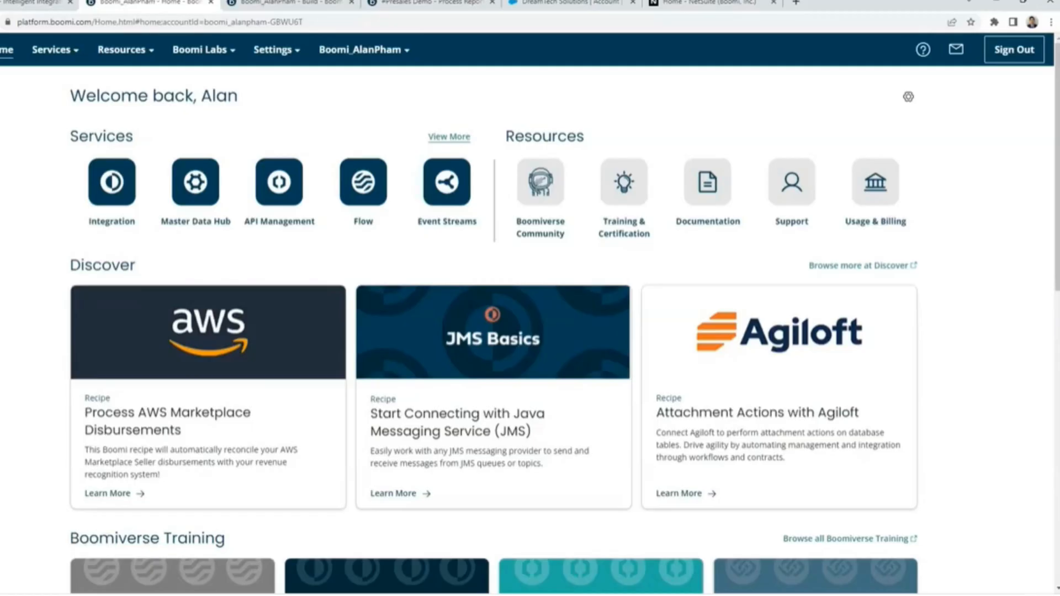
mouse_move(445, 182)
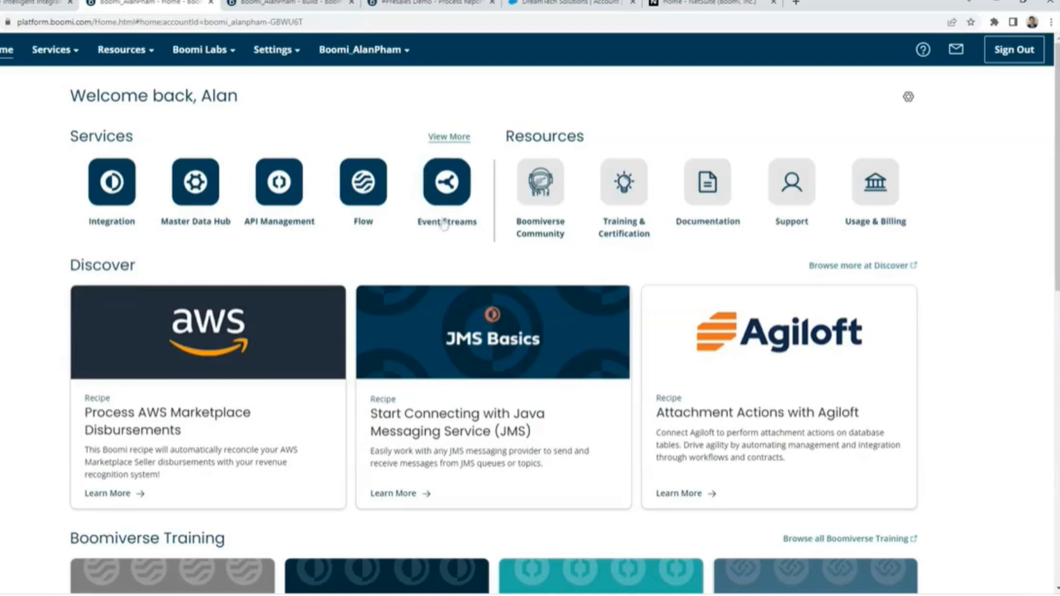
mouse_move(209, 269)
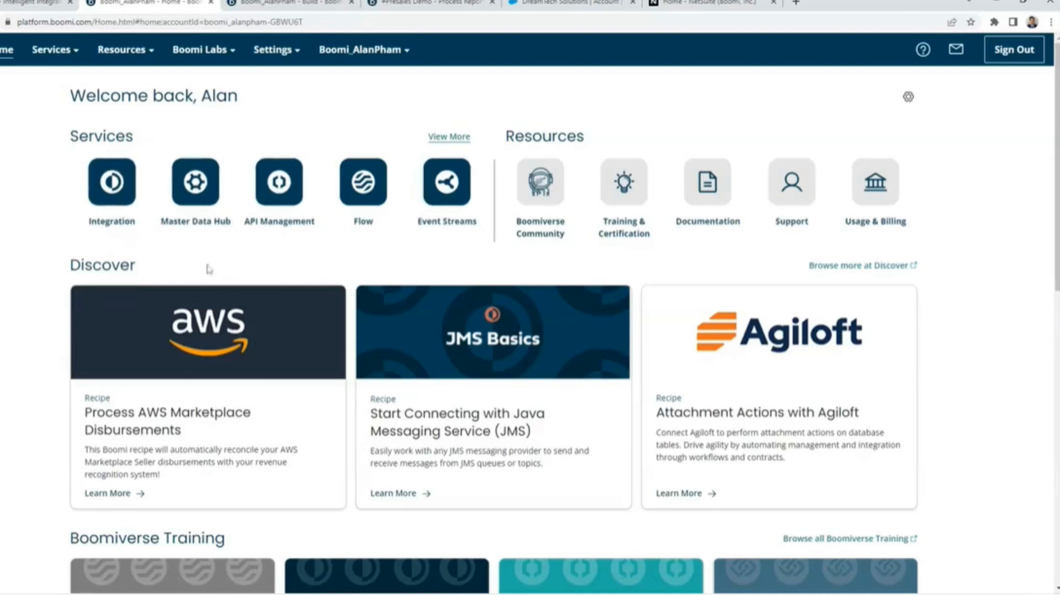
mouse_move(153, 252)
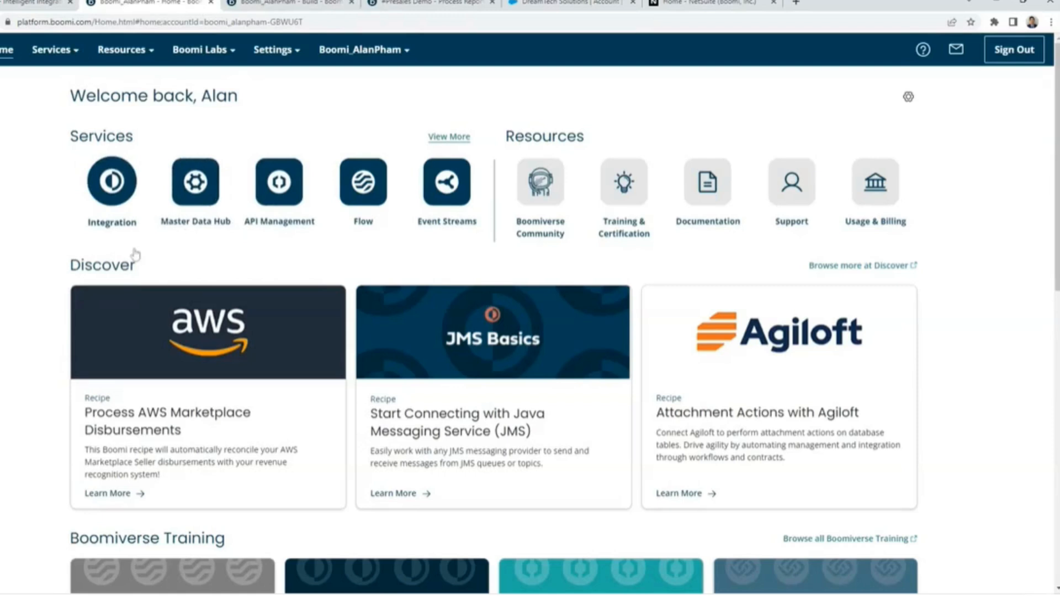
mouse_move(213, 269)
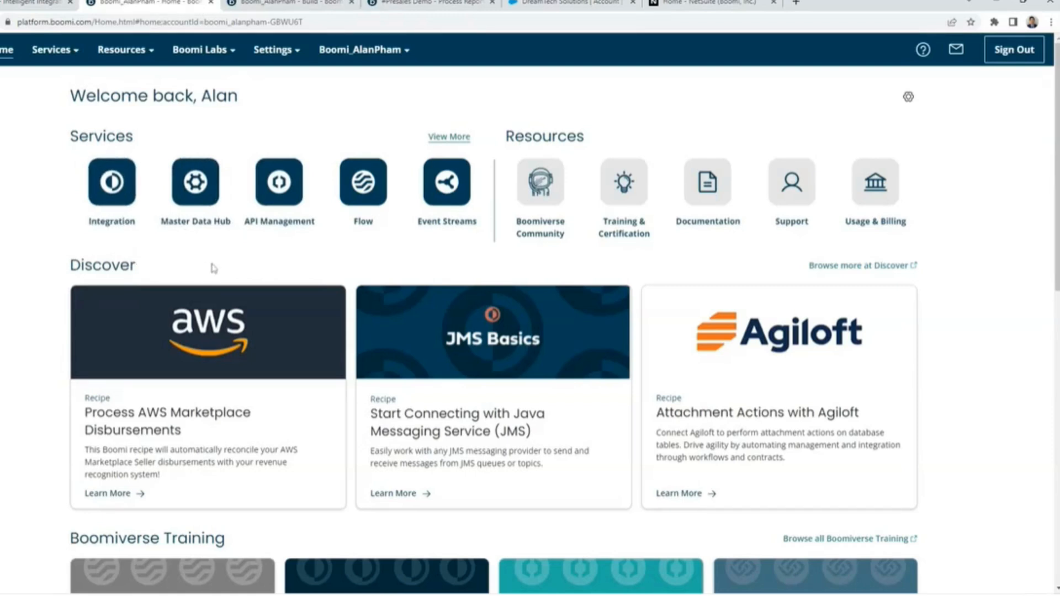
mouse_move(245, 272)
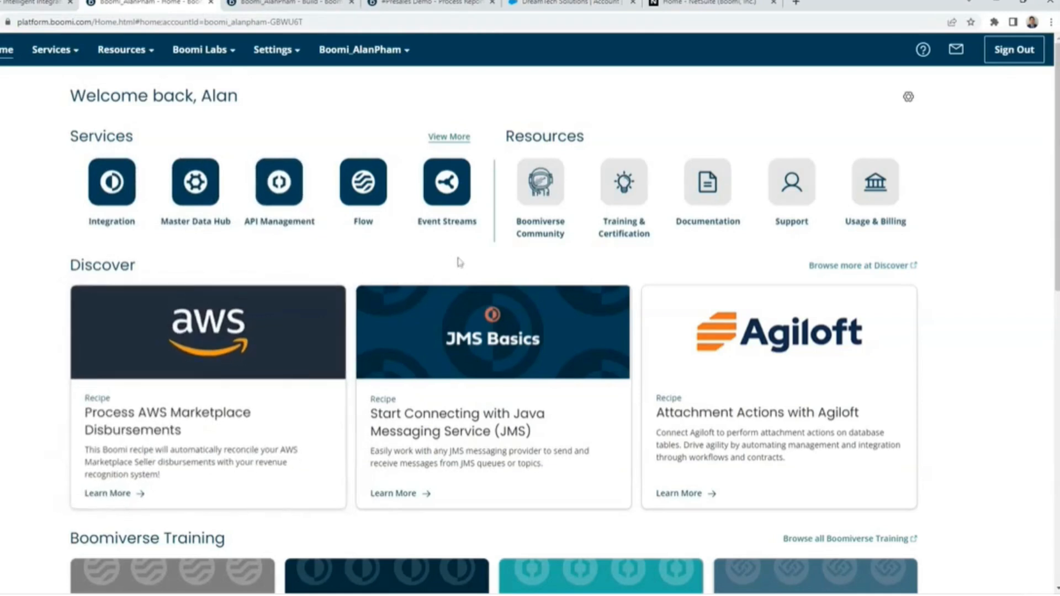
mouse_move(446, 181)
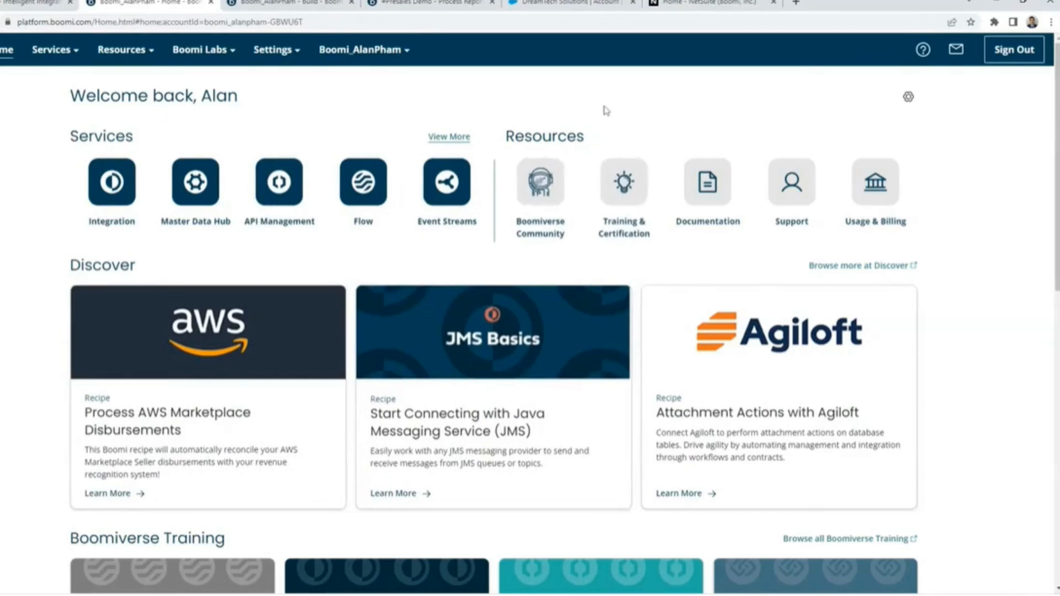
mouse_move(541, 192)
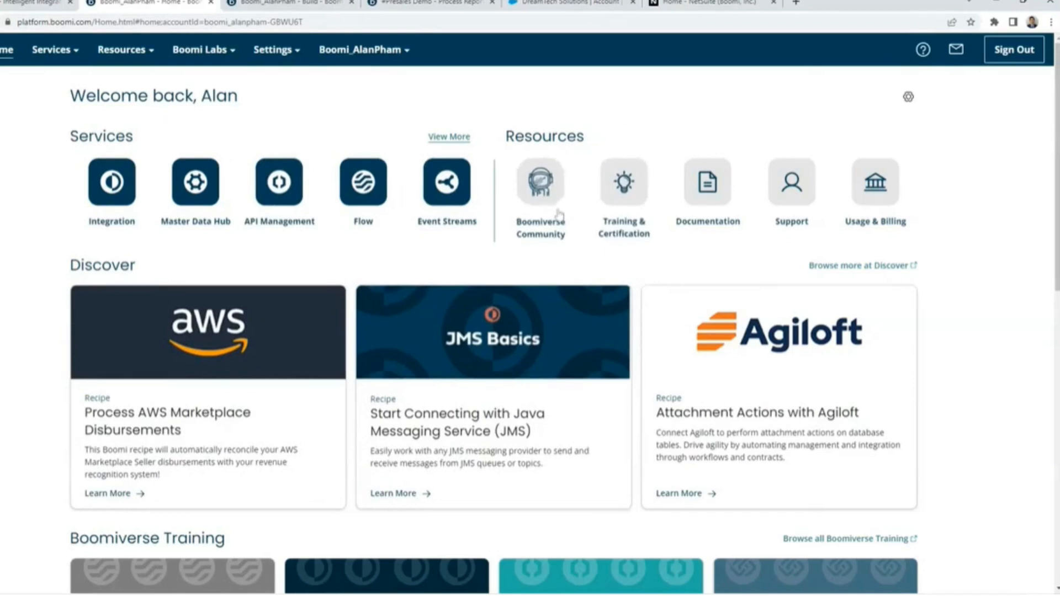
mouse_move(550, 263)
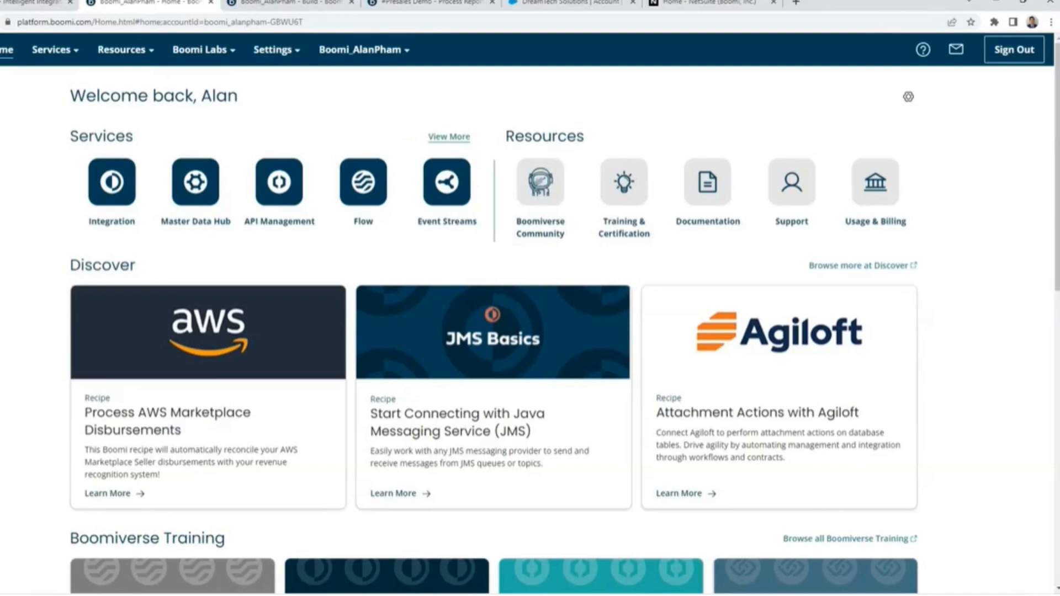
mouse_move(667, 279)
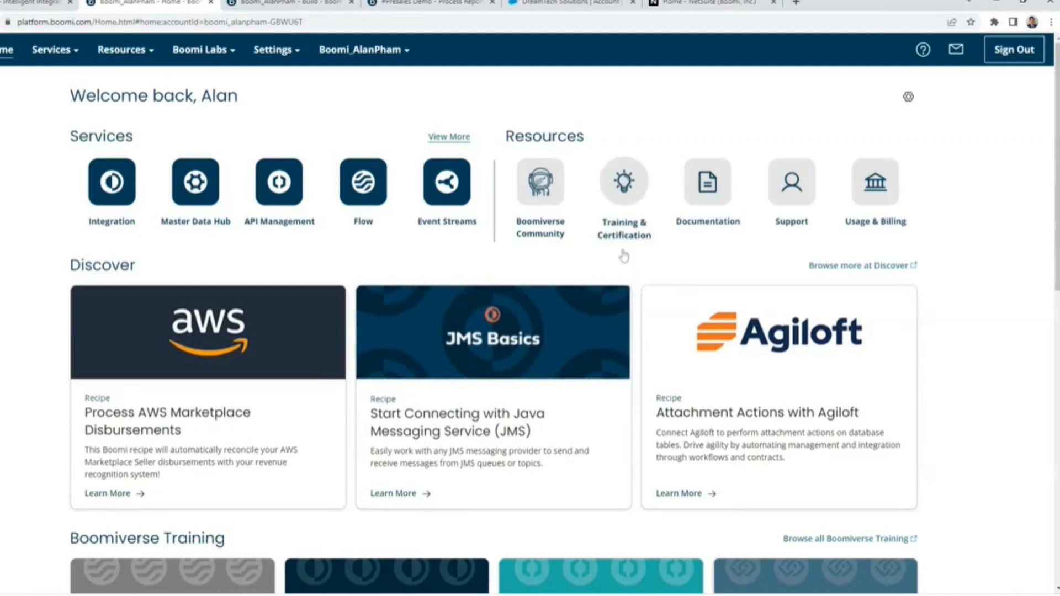
mouse_move(628, 251)
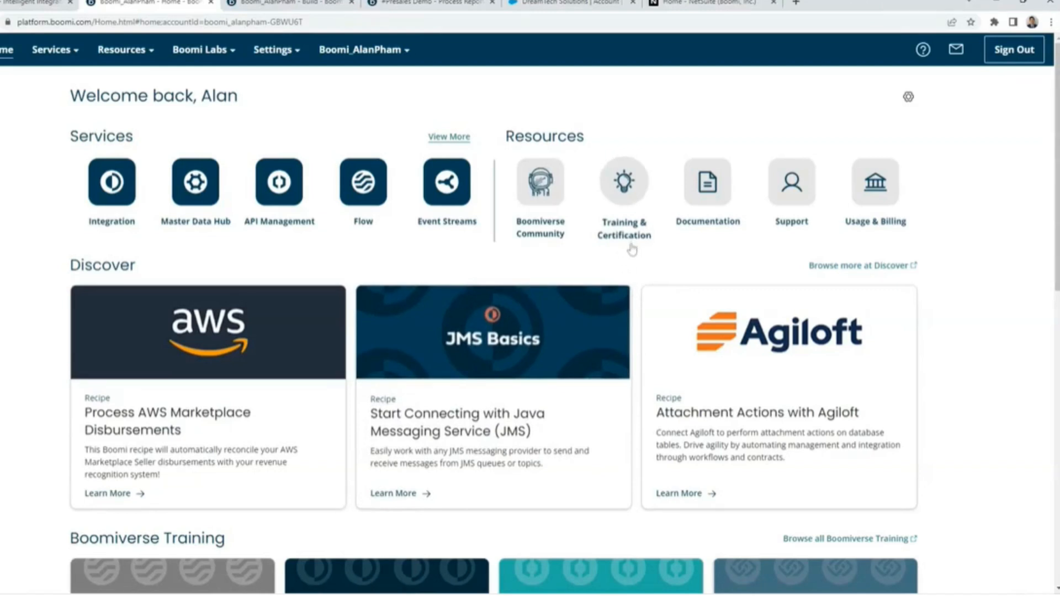
mouse_move(634, 250)
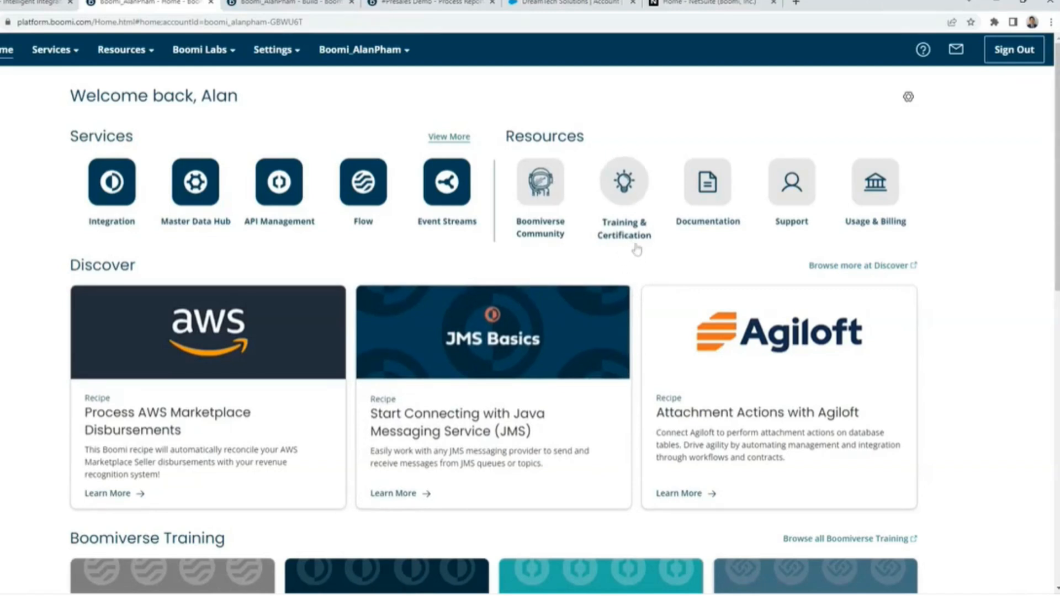
mouse_move(639, 237)
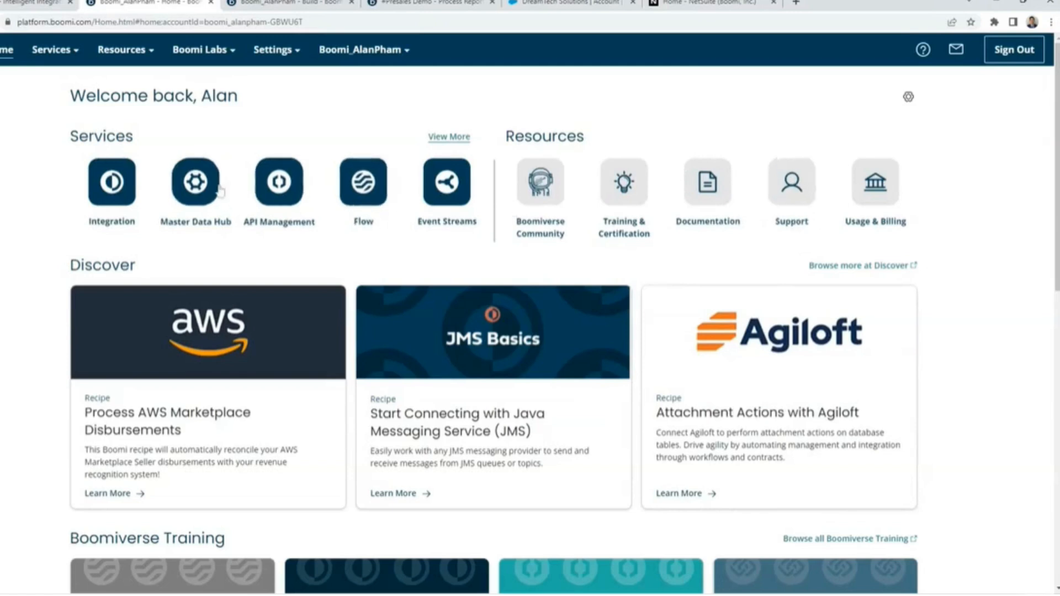
mouse_move(111, 189)
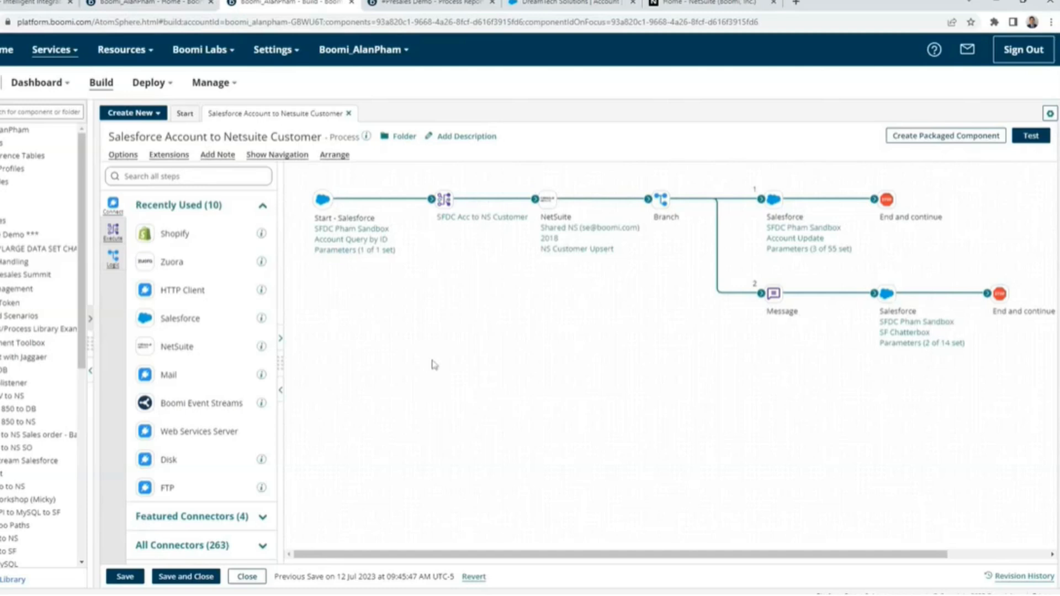
mouse_move(469, 357)
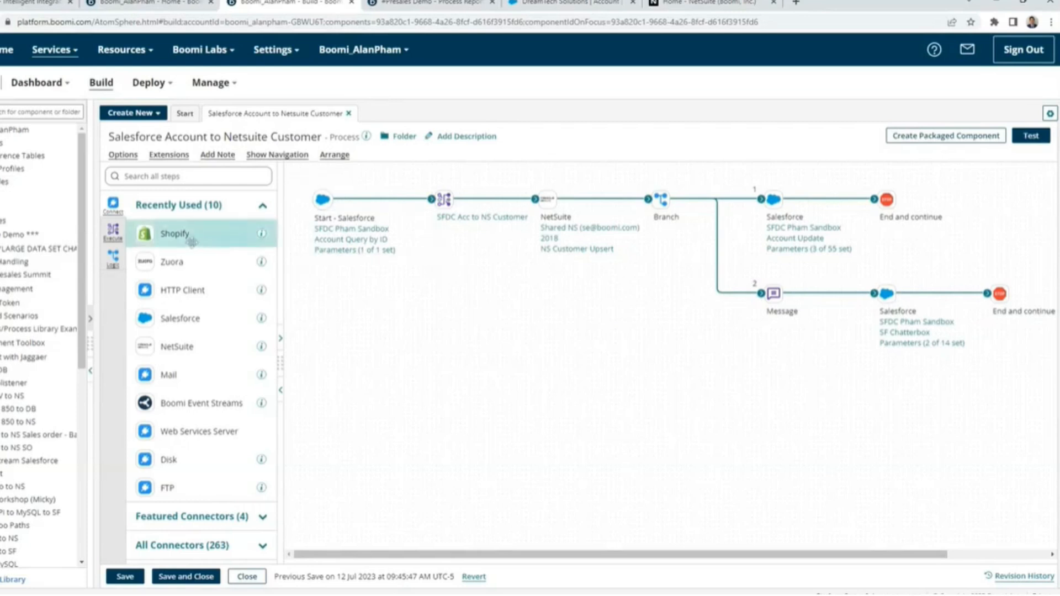
mouse_move(213, 262)
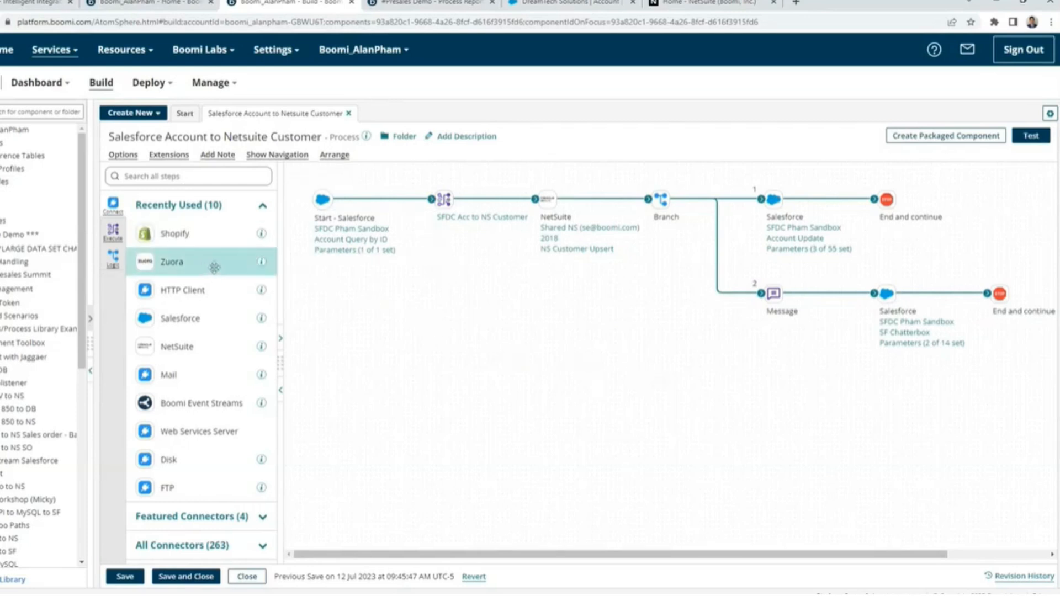
mouse_move(172, 263)
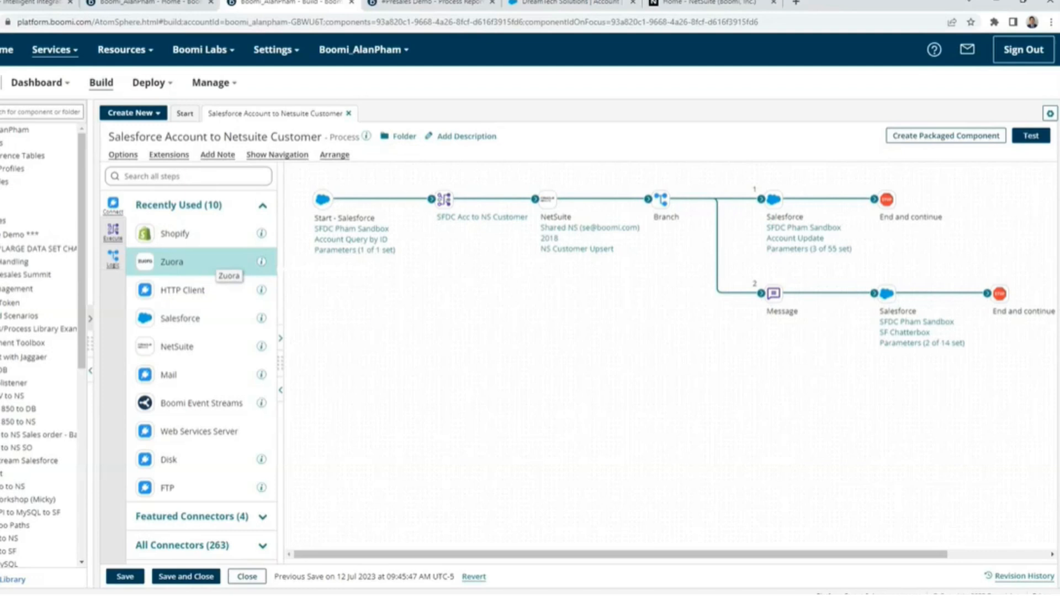
mouse_move(586, 137)
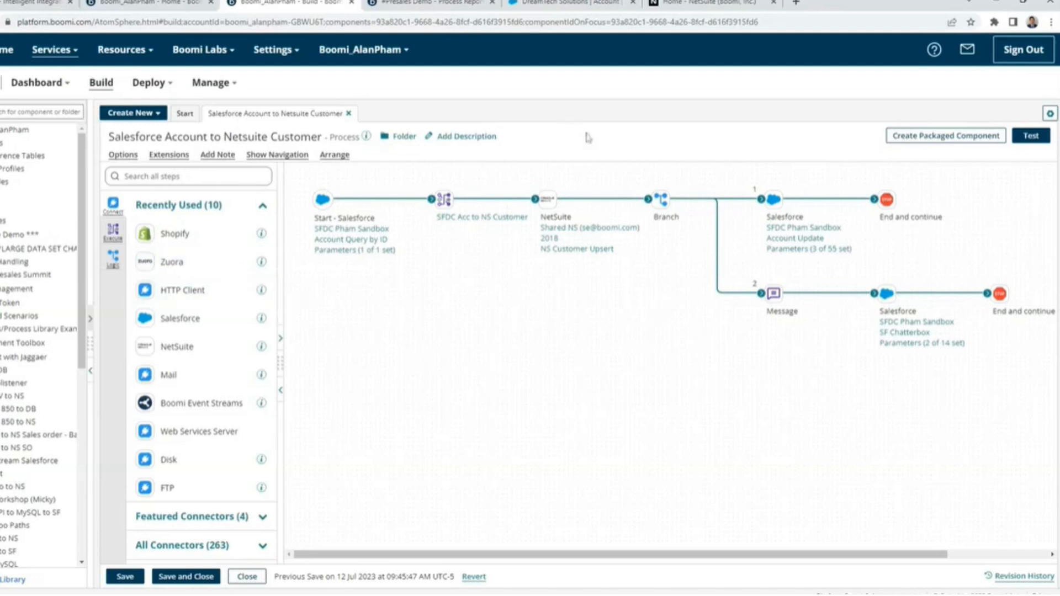
mouse_move(631, 284)
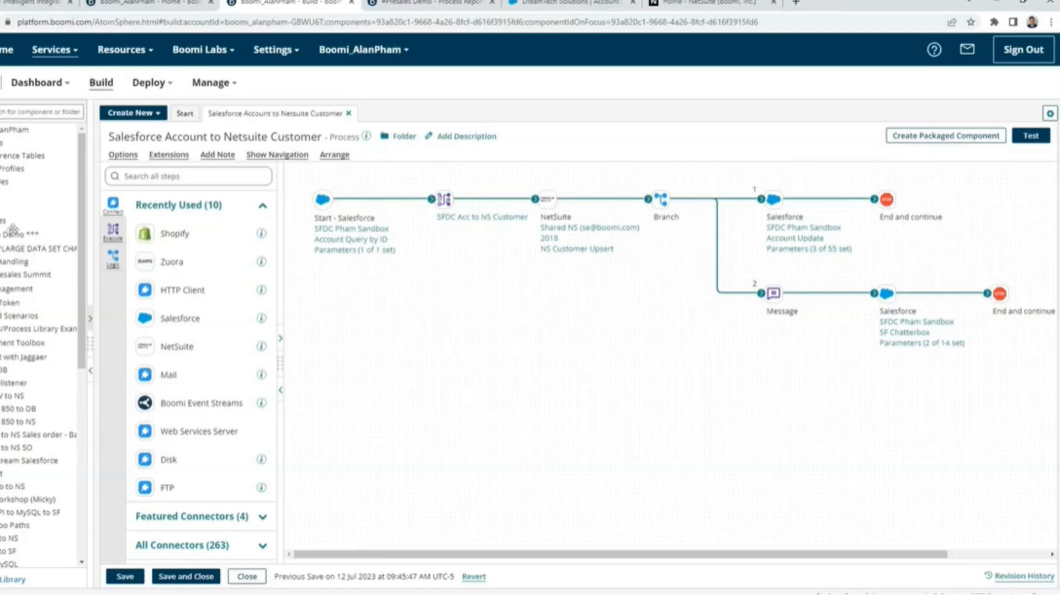
mouse_move(12, 229)
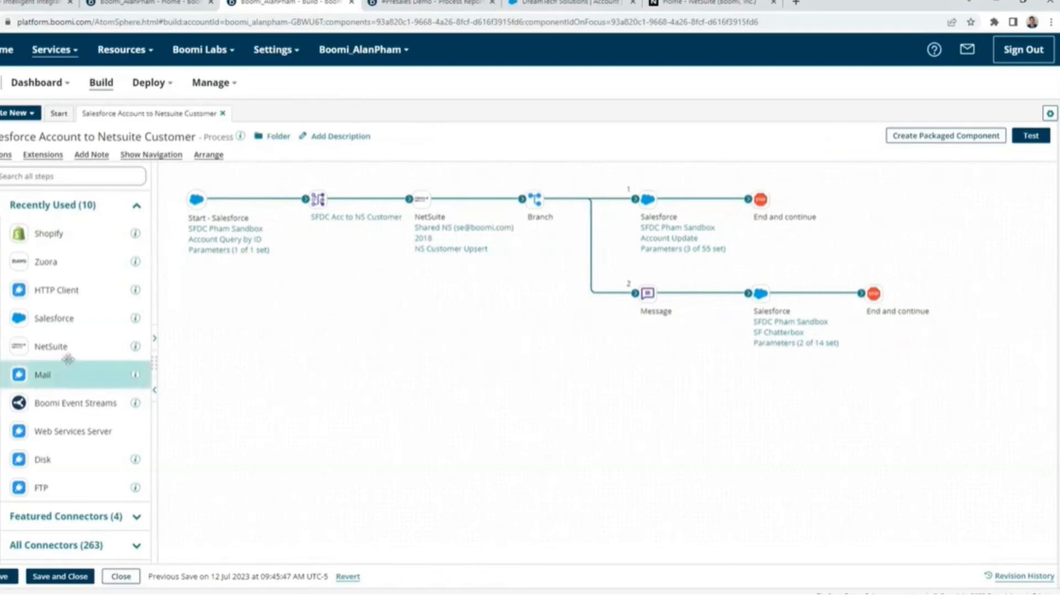
mouse_move(47, 233)
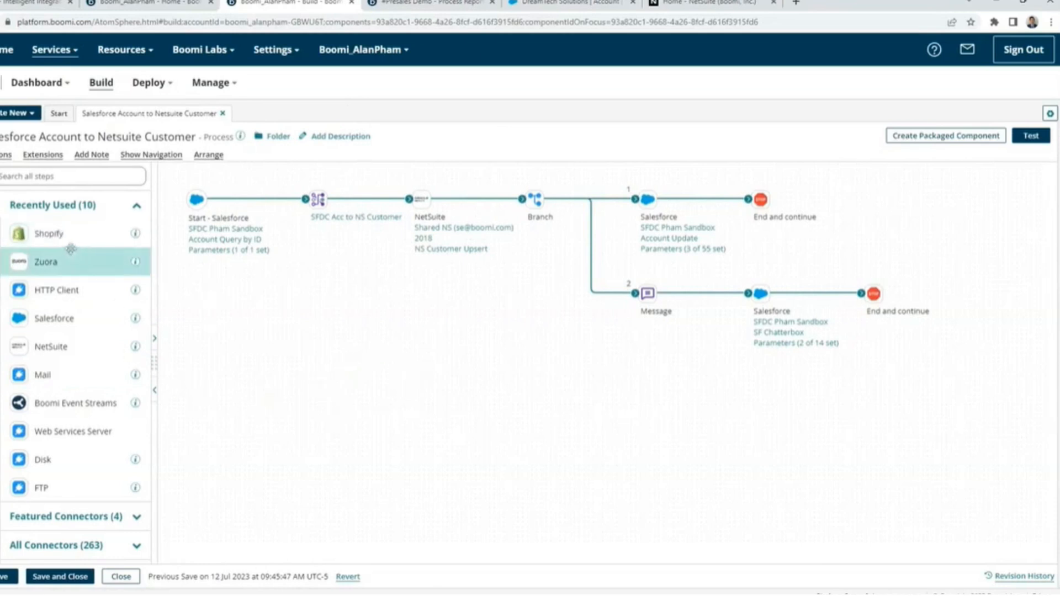
mouse_move(58, 290)
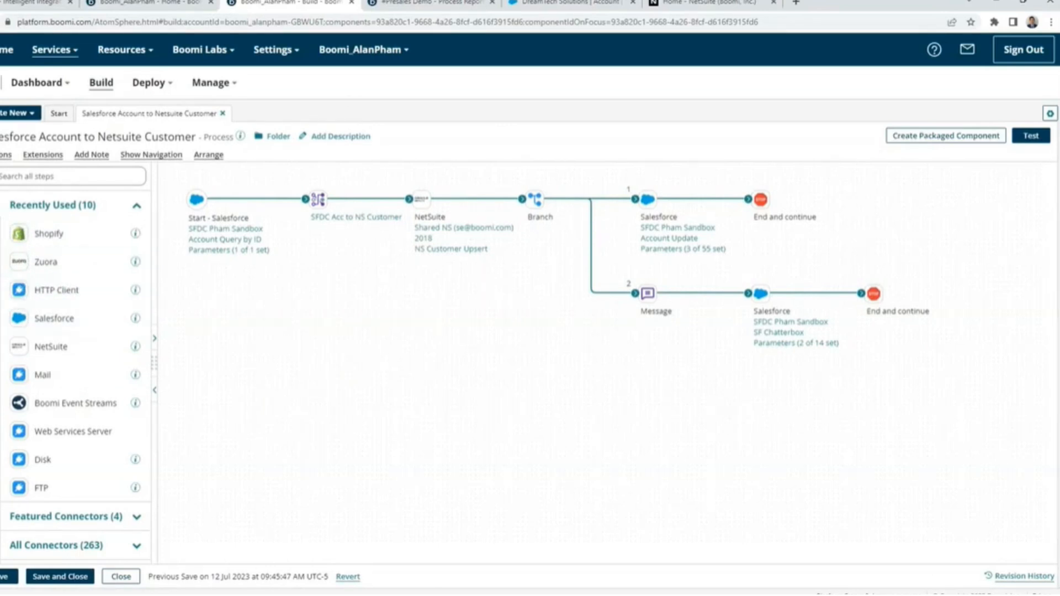
mouse_move(188, 401)
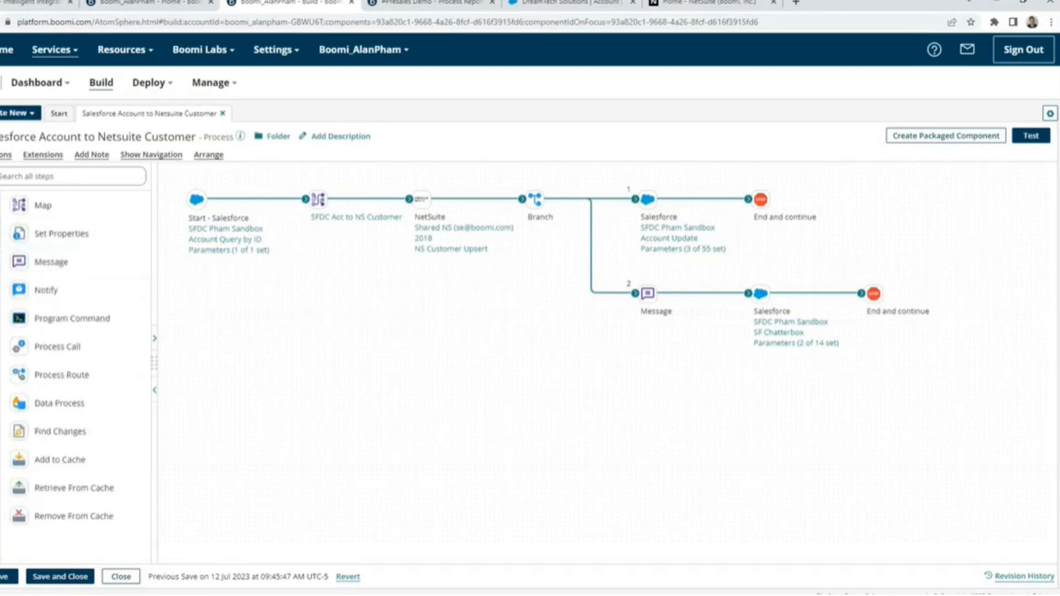
mouse_move(51, 261)
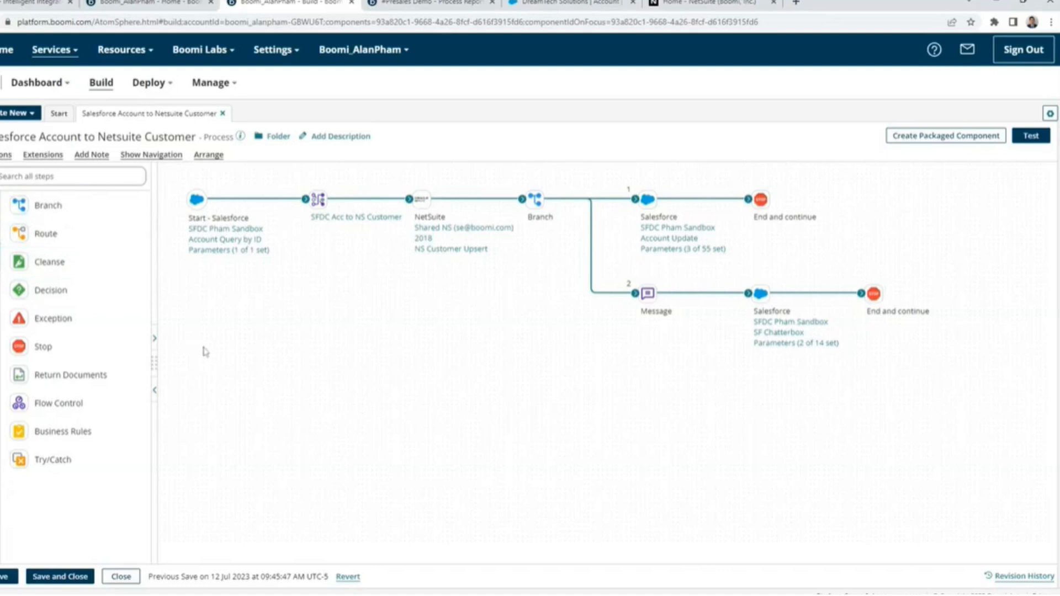
mouse_move(228, 396)
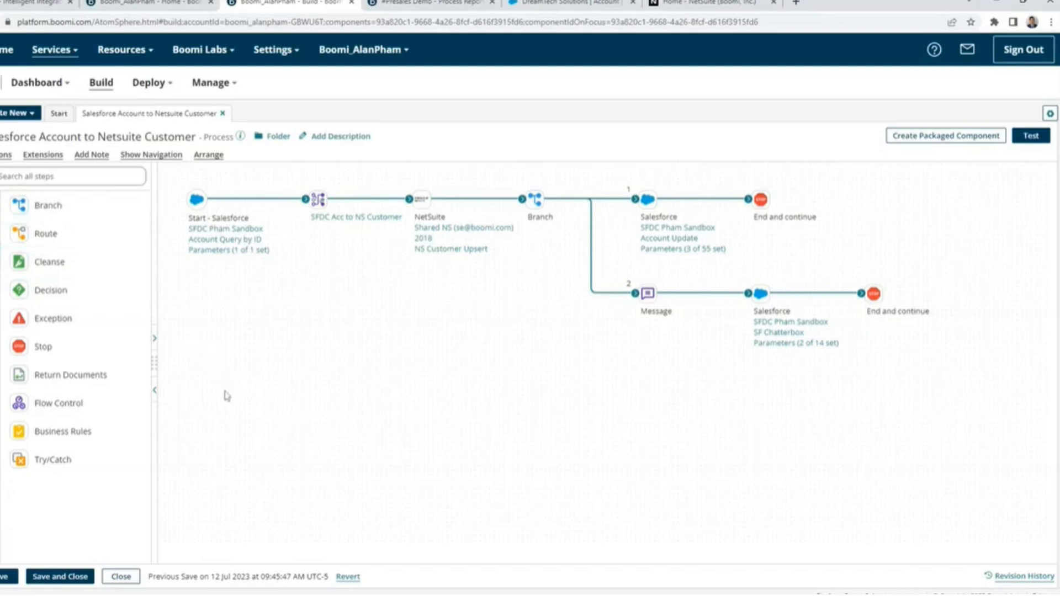
mouse_move(256, 384)
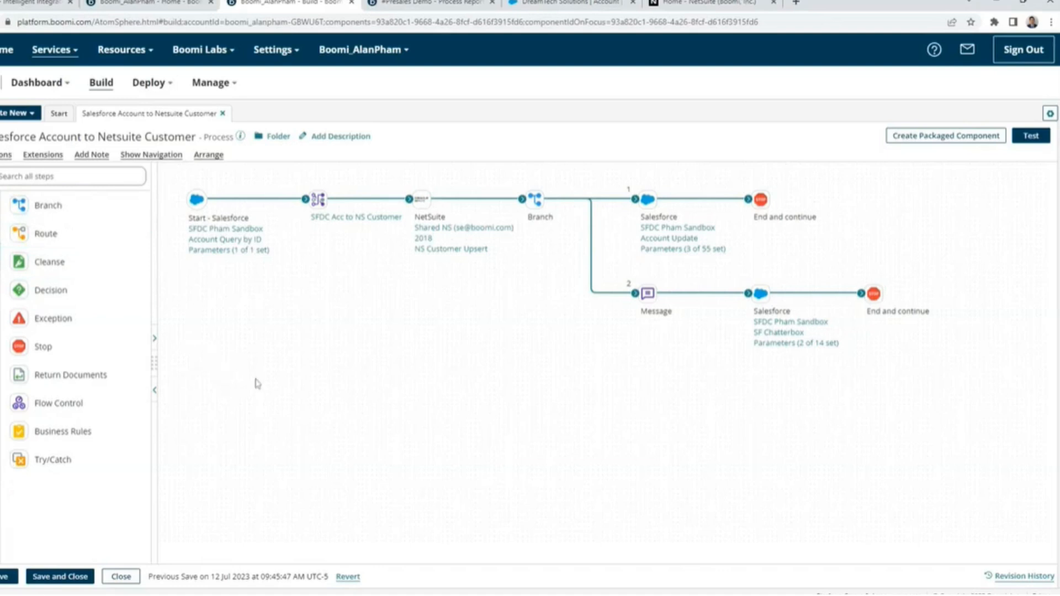
mouse_move(238, 372)
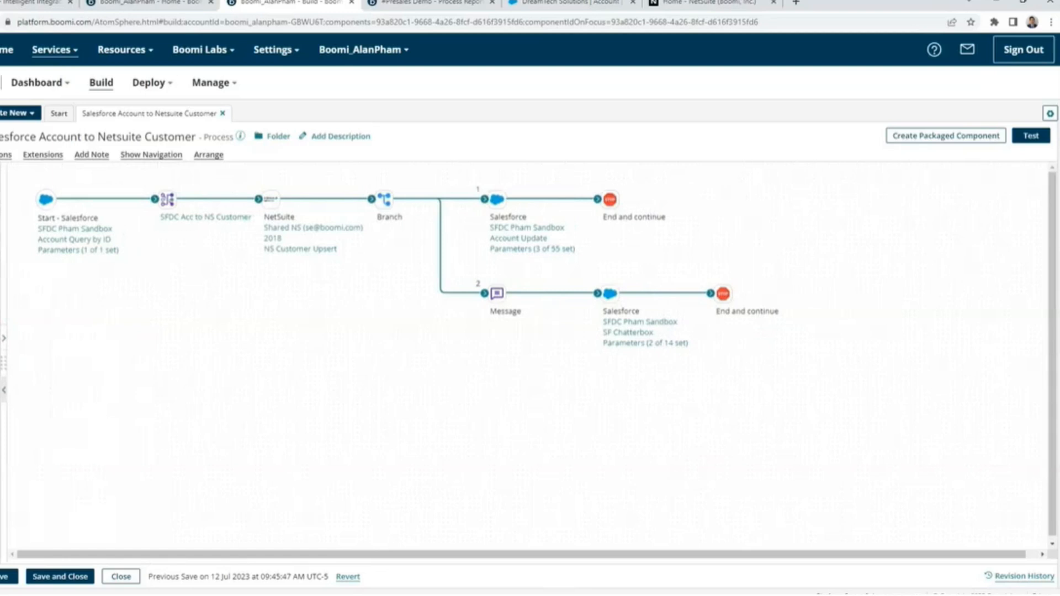
mouse_move(203, 351)
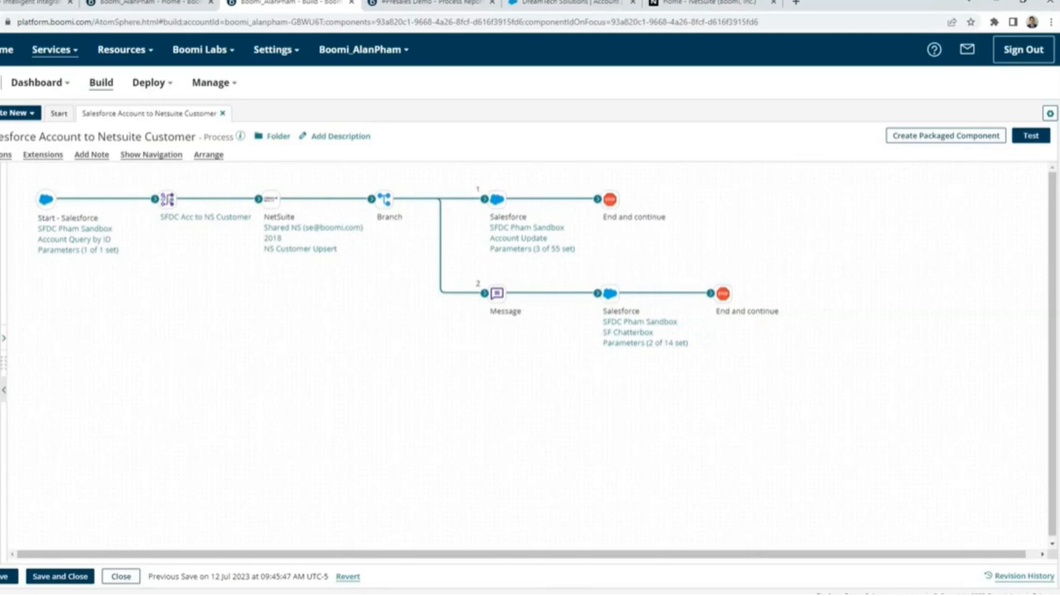
mouse_move(300, 331)
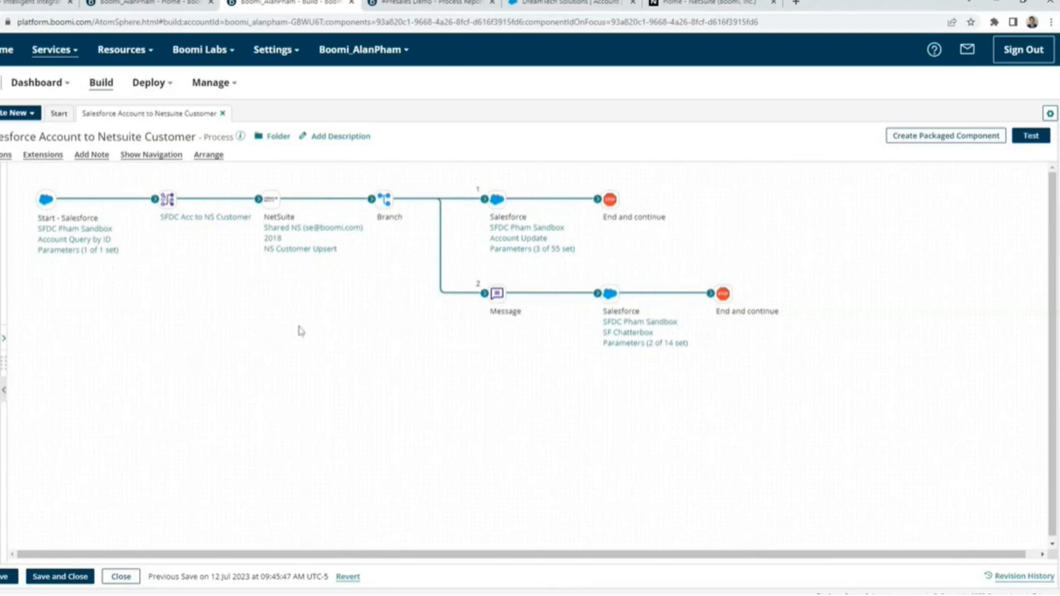
Switch to the DreamTech Solutions account record in Salesforce.
left_click(567, 3)
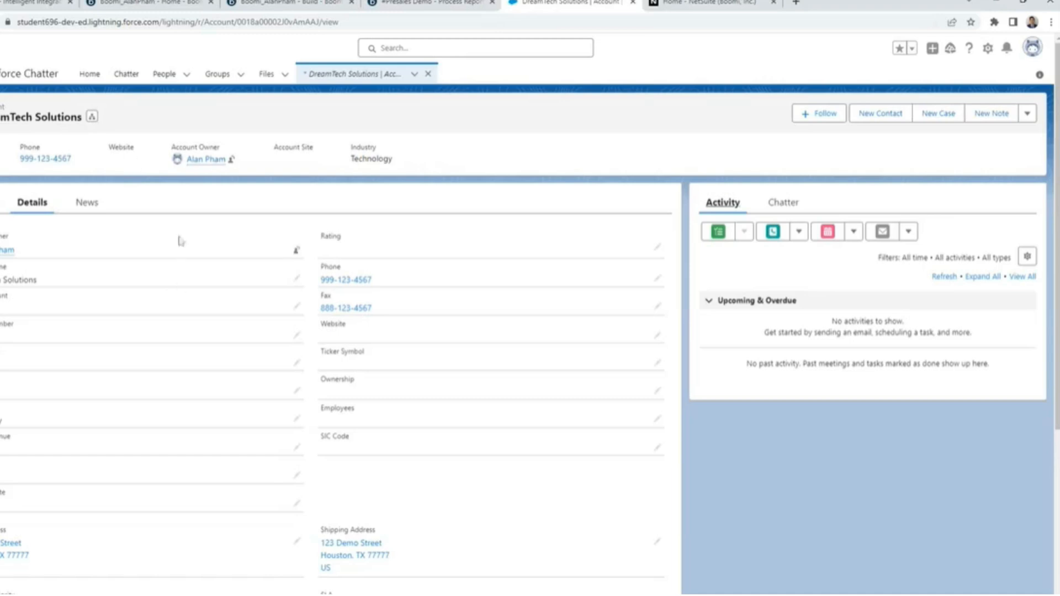
mouse_move(152, 170)
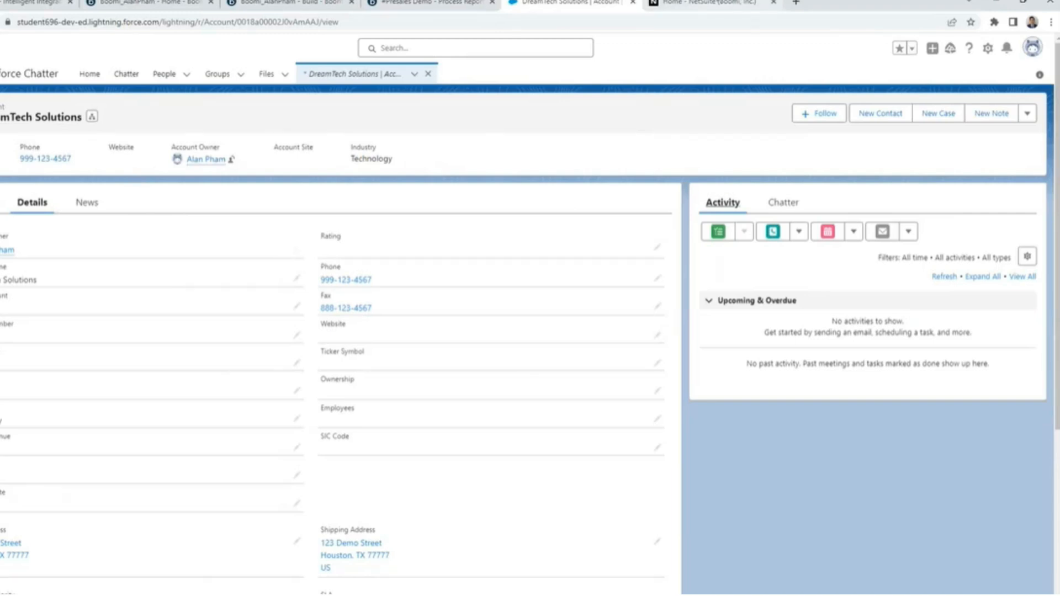
Switch from the Salesforce account record to the NetSuite home page.
left_click(703, 2)
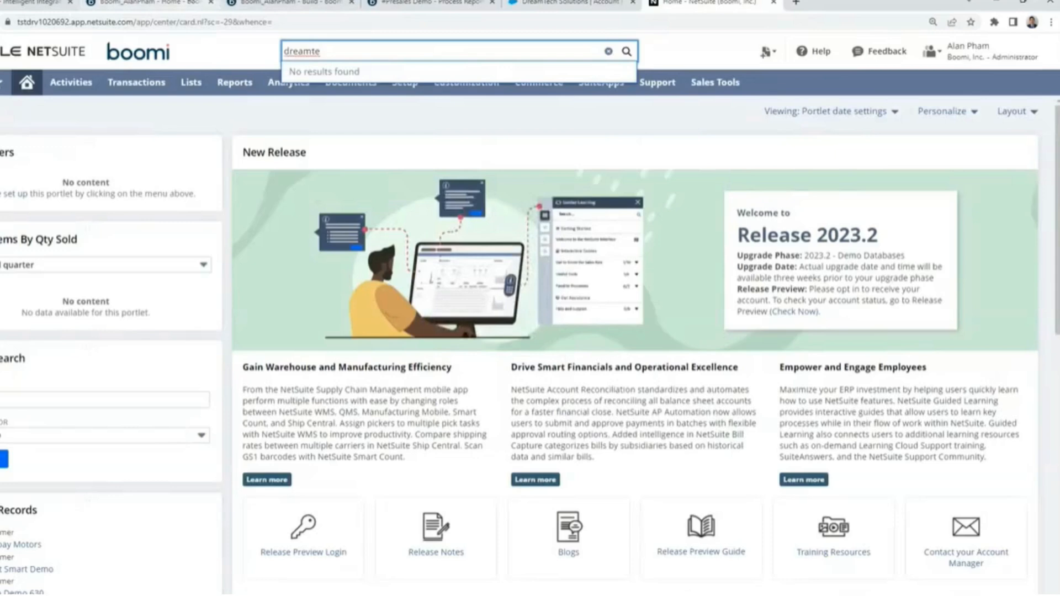
Return to the Salesforce Account to Netsuite Customer process in Boomi.
left_click(280, 4)
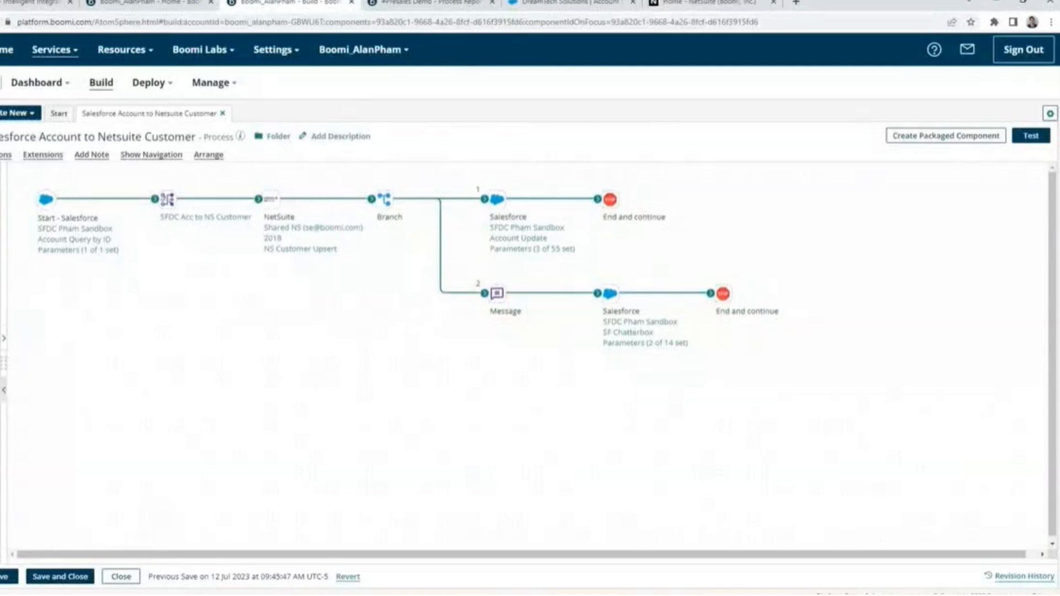
mouse_move(106, 264)
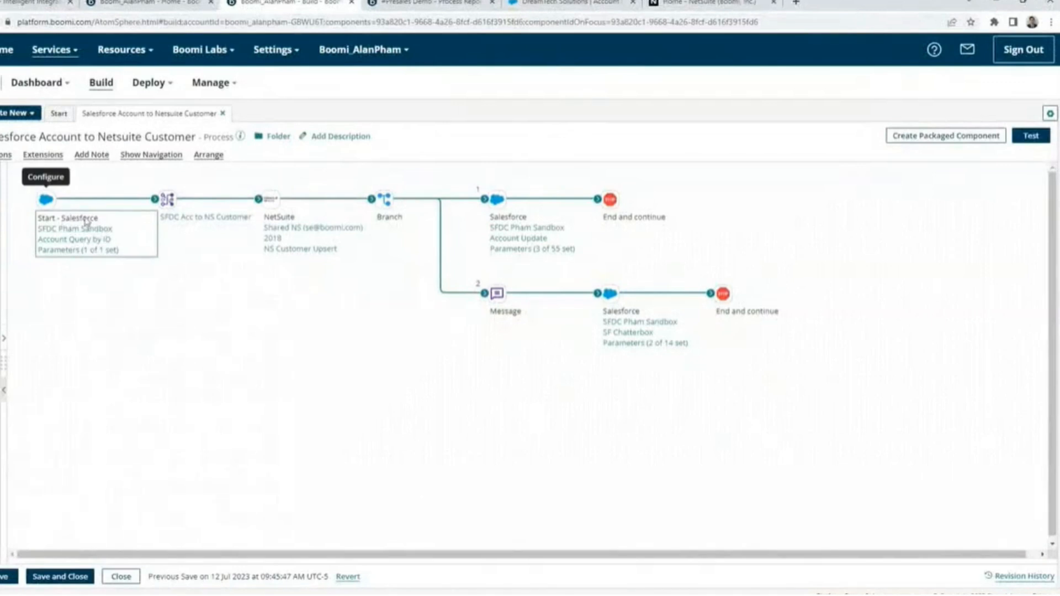
mouse_move(196, 255)
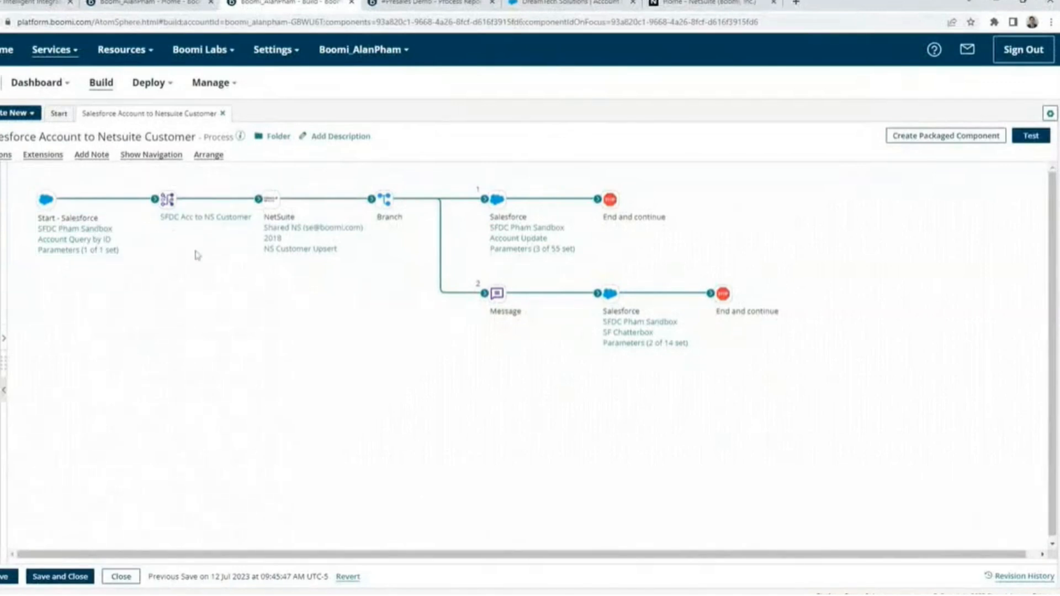
left_click(268, 198)
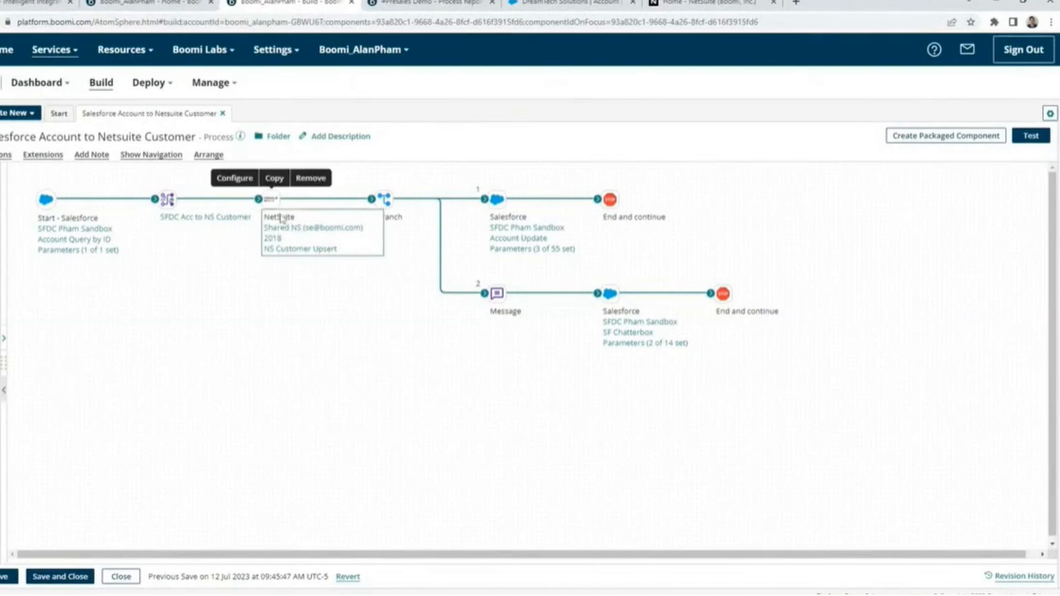
left_click(357, 270)
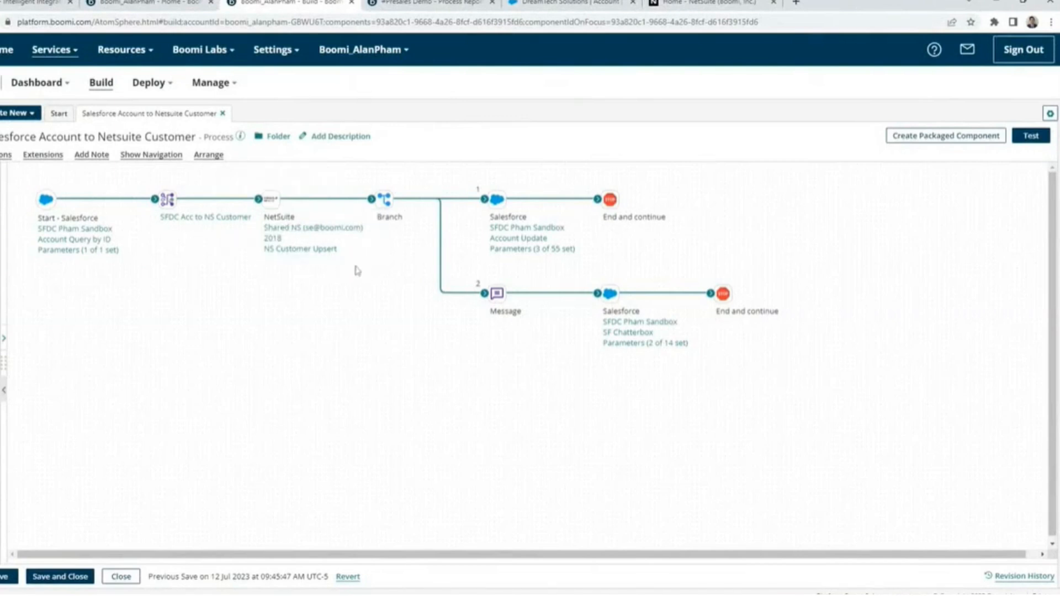
mouse_move(342, 263)
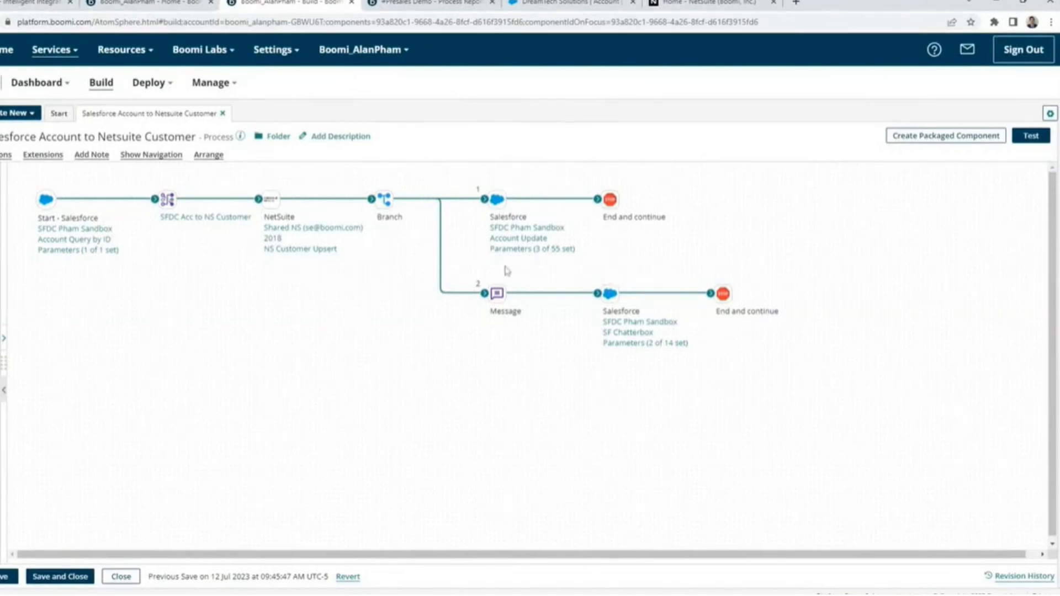
mouse_move(340, 349)
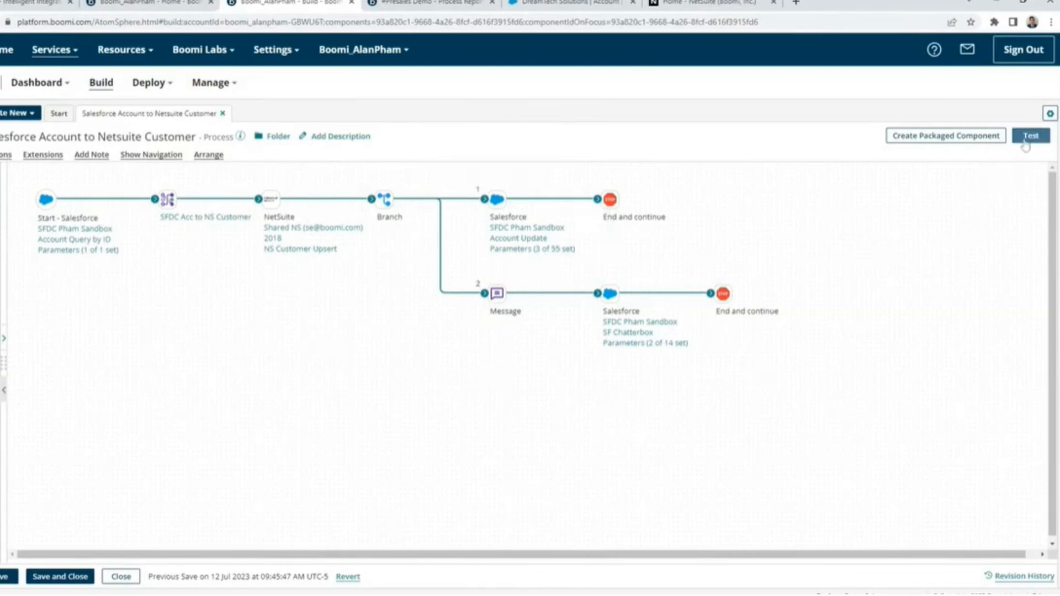
Run a test execution of the process and view the Start shape's test results.
left_click(1030, 135)
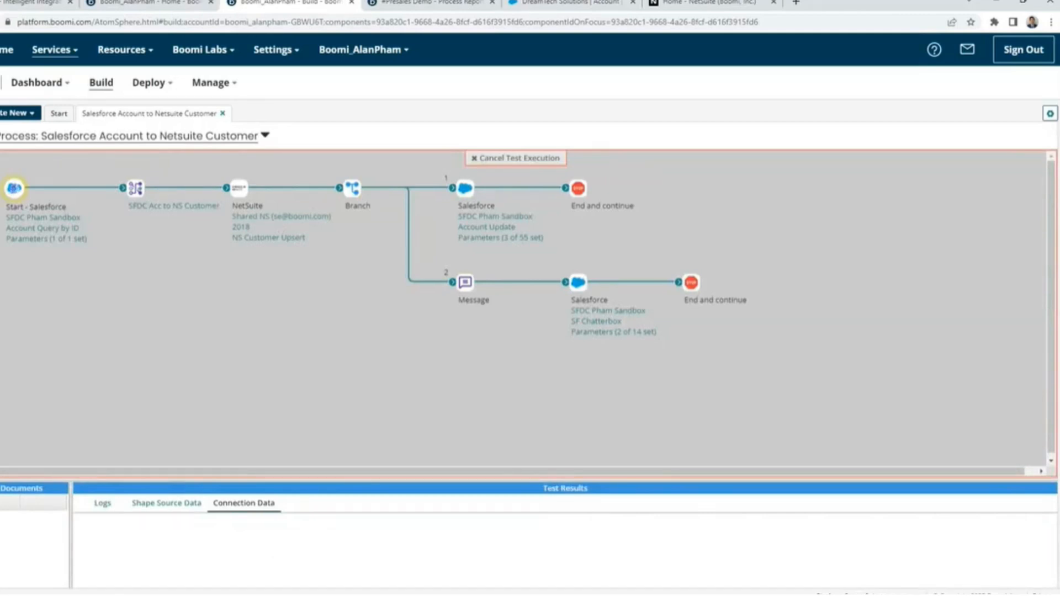
left_click(243, 503)
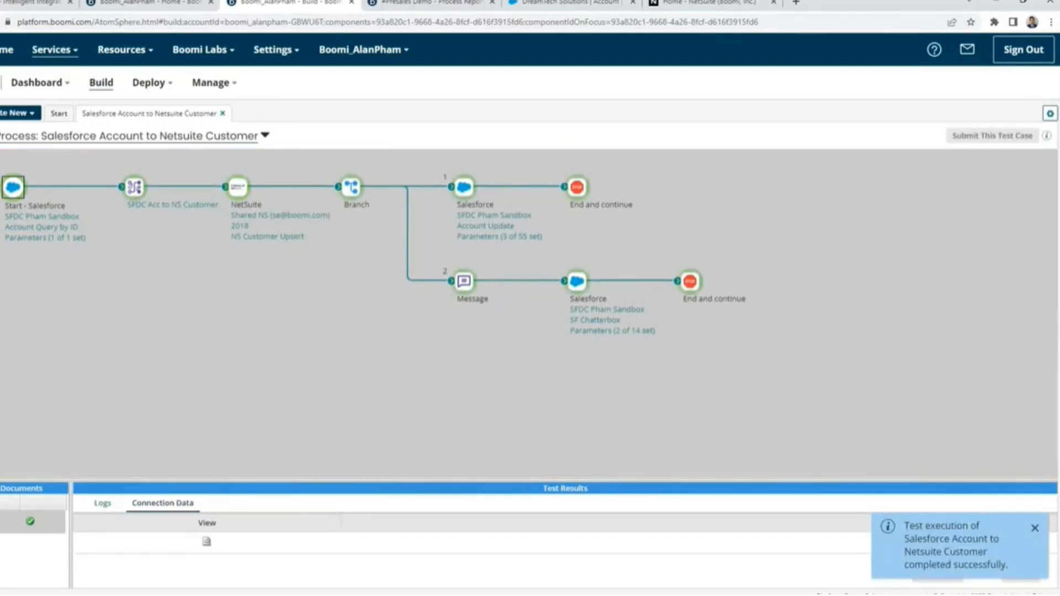
mouse_move(192, 283)
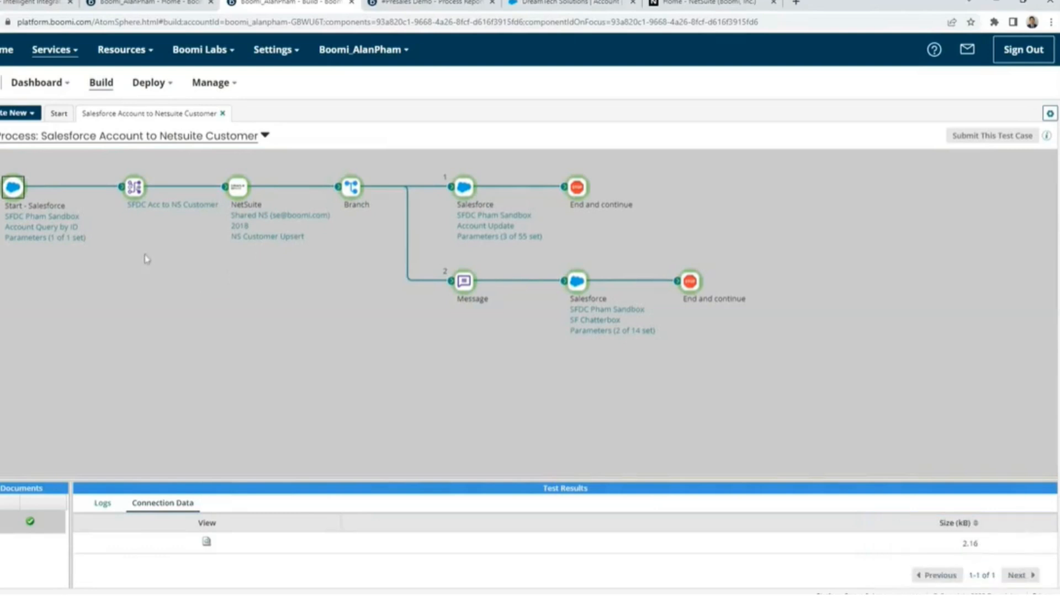
mouse_move(547, 280)
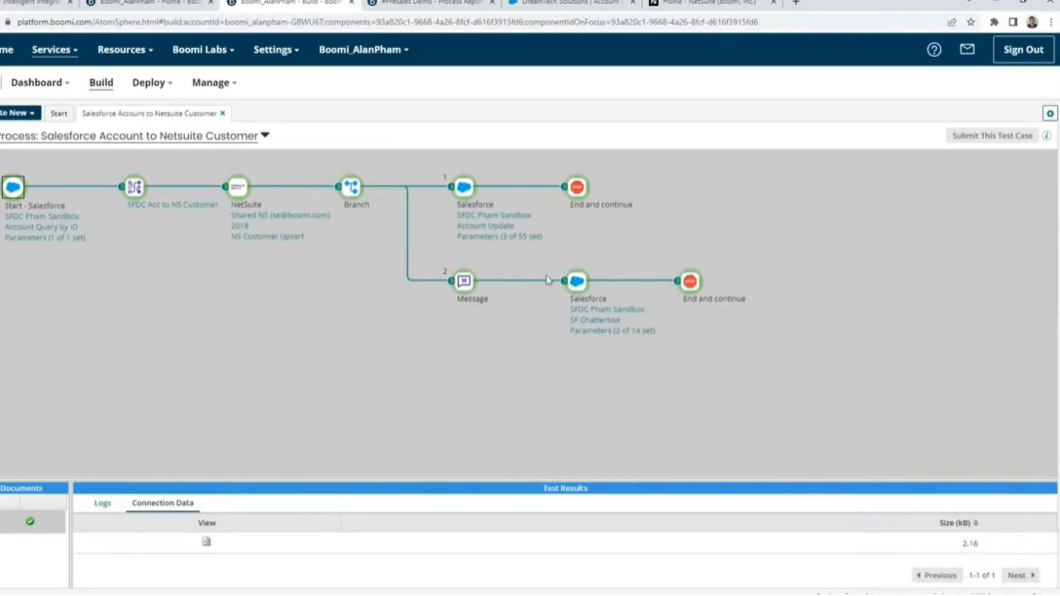
mouse_move(156, 261)
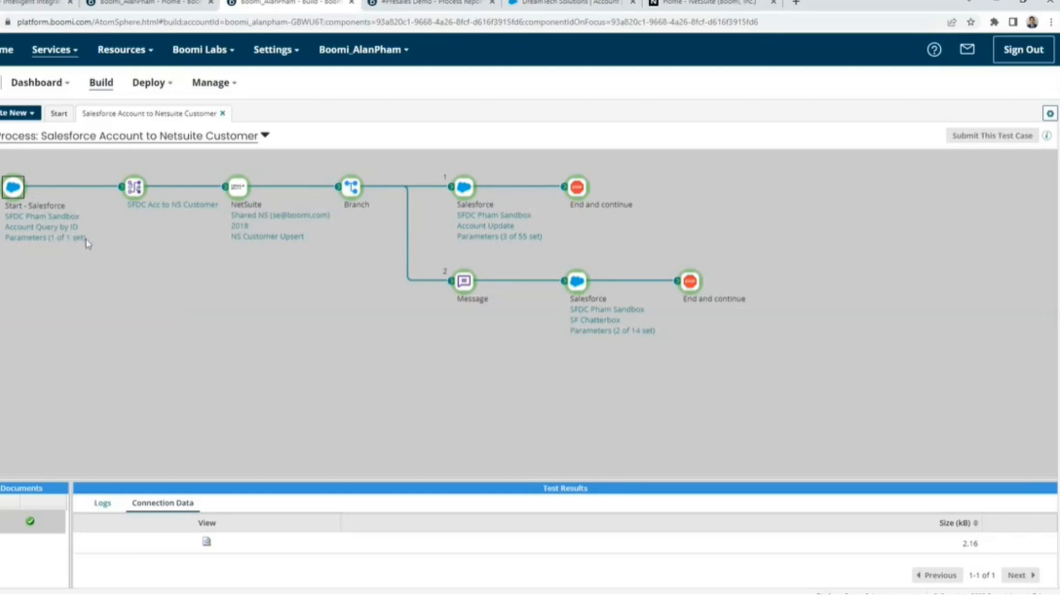
mouse_move(102, 201)
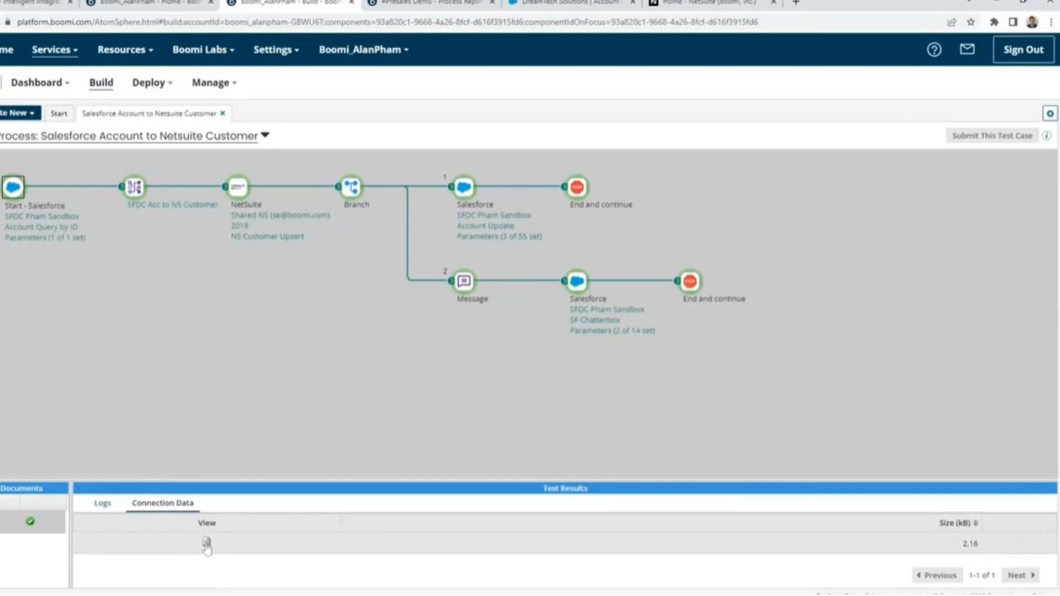
left_click(206, 543)
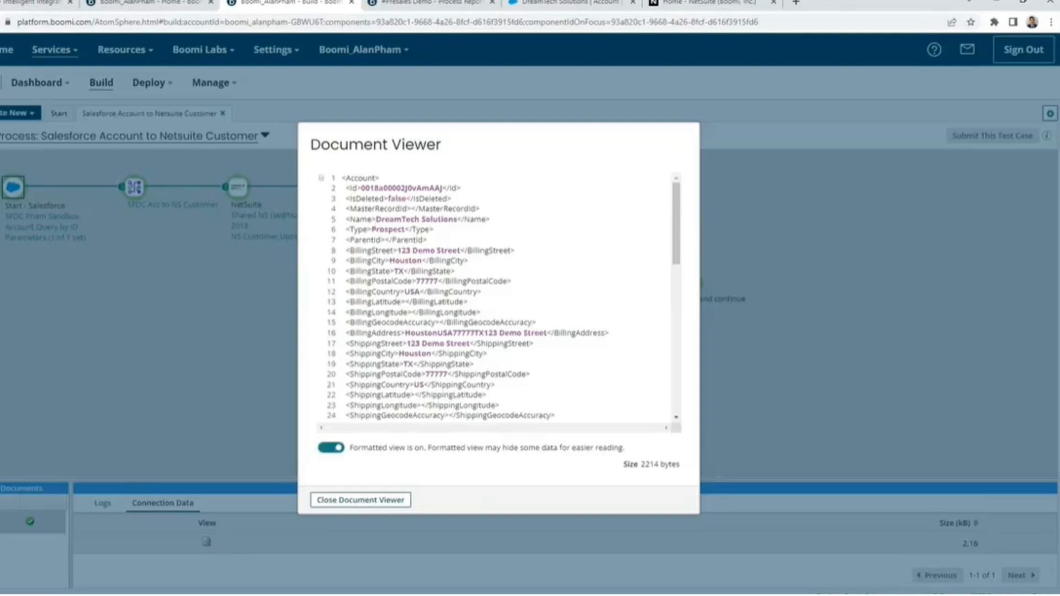
double_click(415, 218)
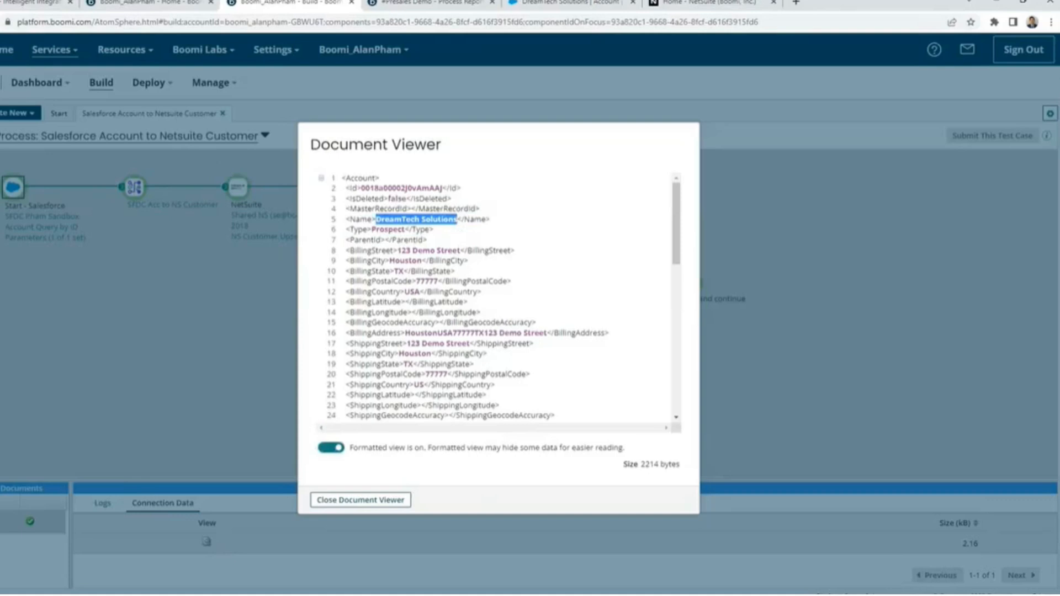
left_click(360, 500)
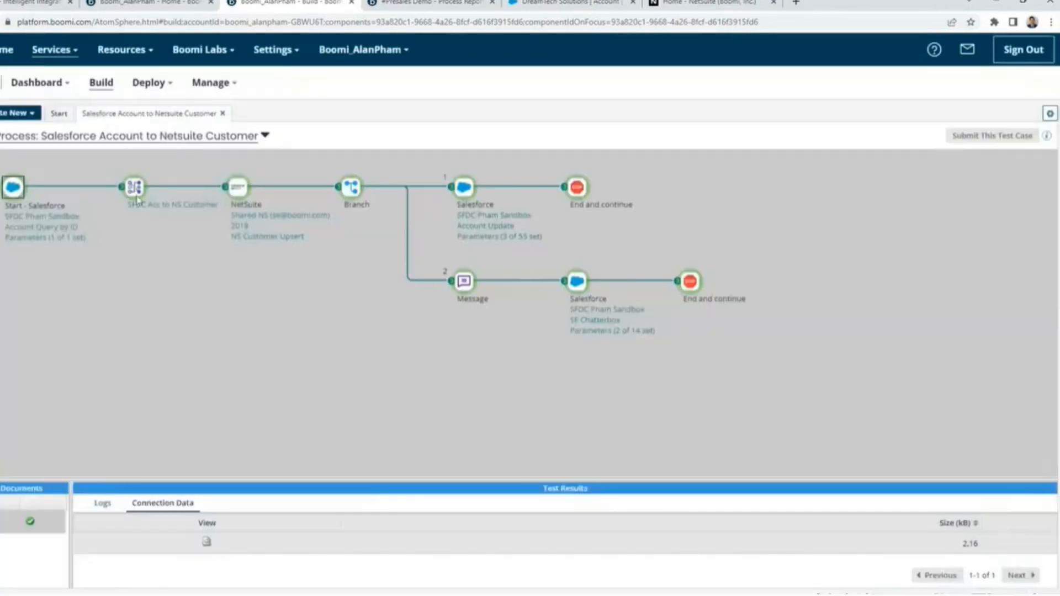
View the NetSuite step's outgoing Customer XML document for DreamTech Solutions in Document Viewer, then close it.
left_click(238, 187)
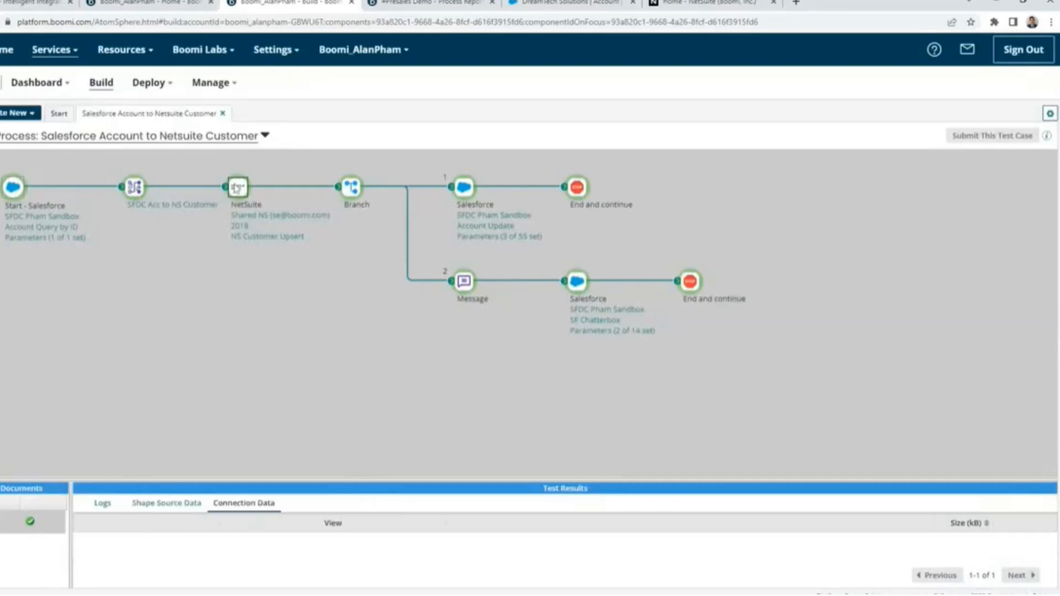
left_click(237, 187)
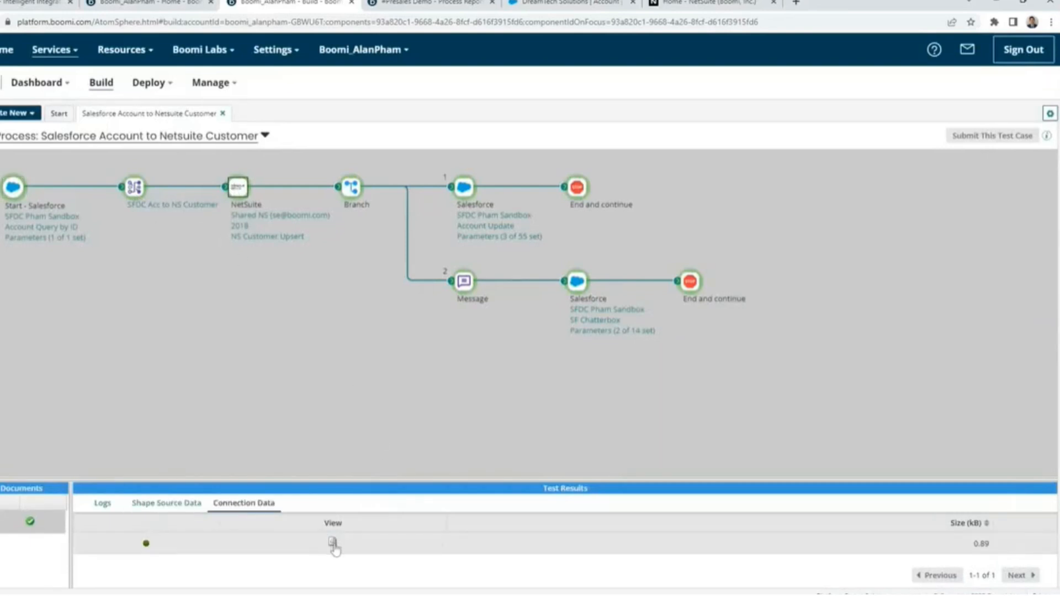
left_click(333, 543)
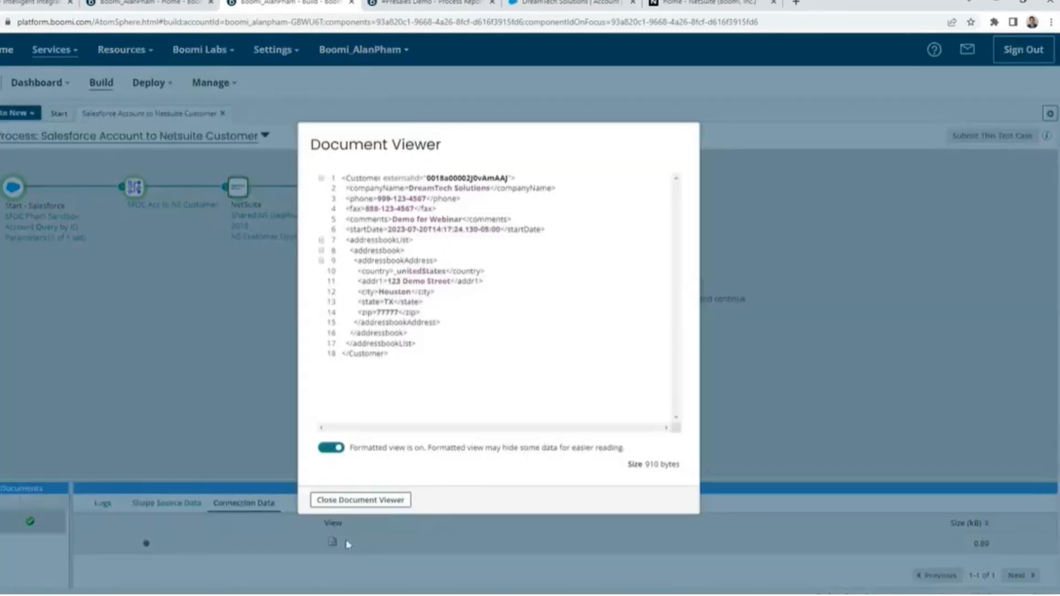
mouse_move(475, 401)
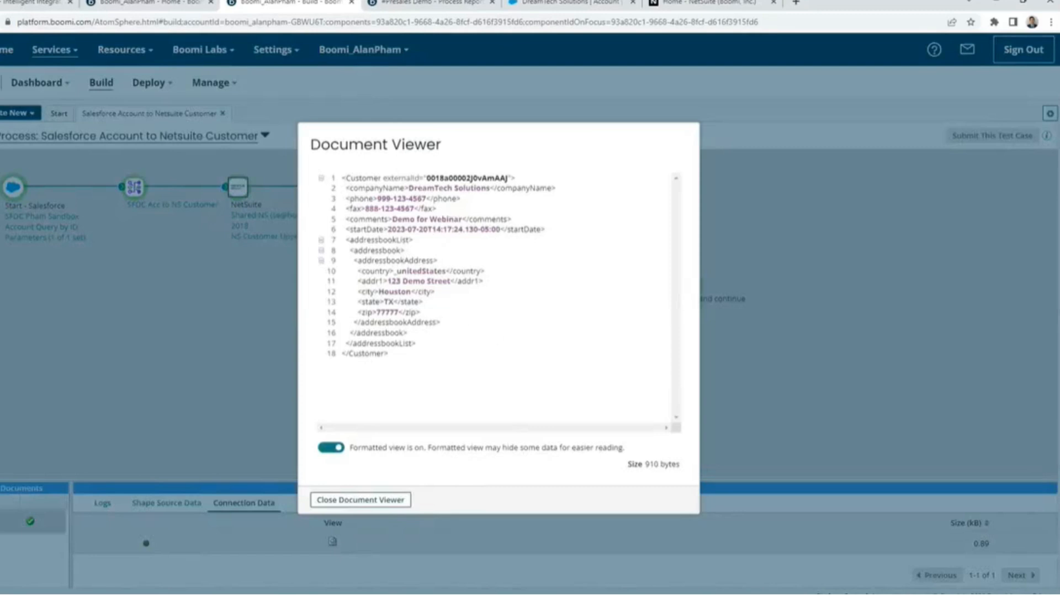
double_click(442, 188)
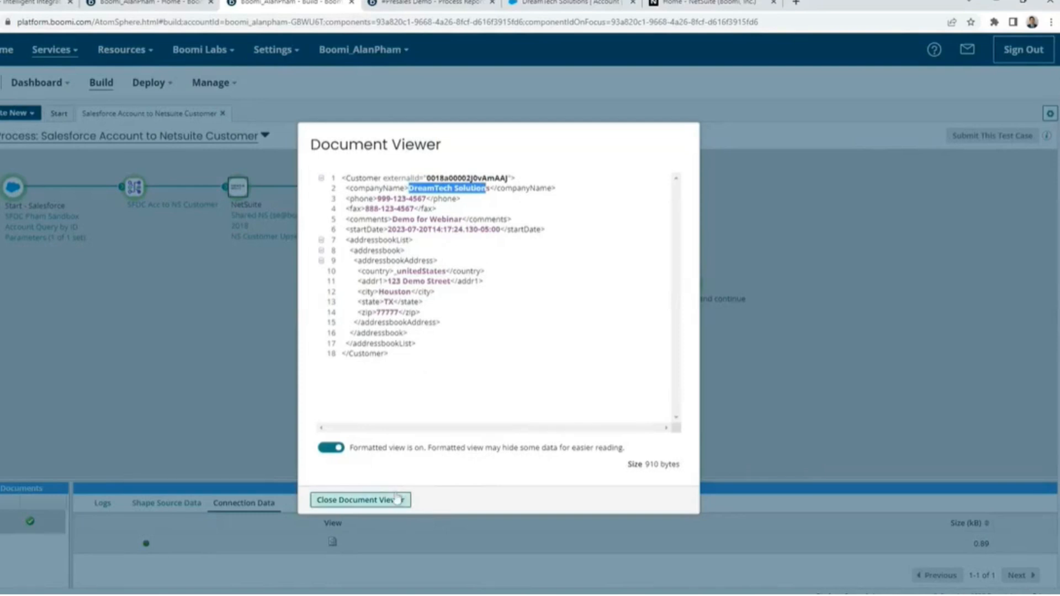
left_click(357, 500)
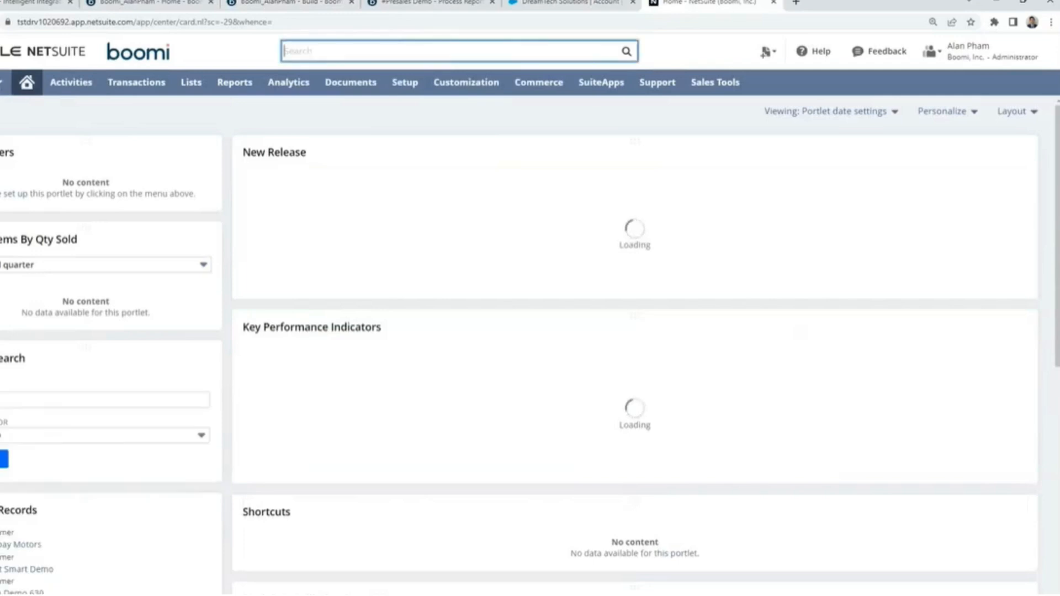
Search NetSuite for 'Dreamte', open the DreamTech Solutions customer record, then return to Salesforce.
type("Dreamtec")
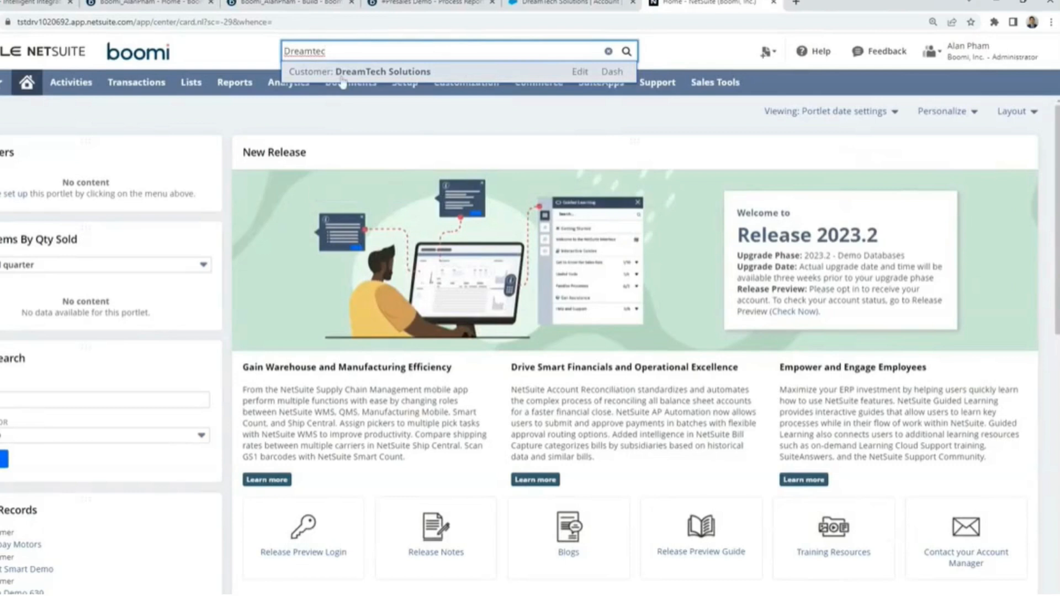
left_click(350, 81)
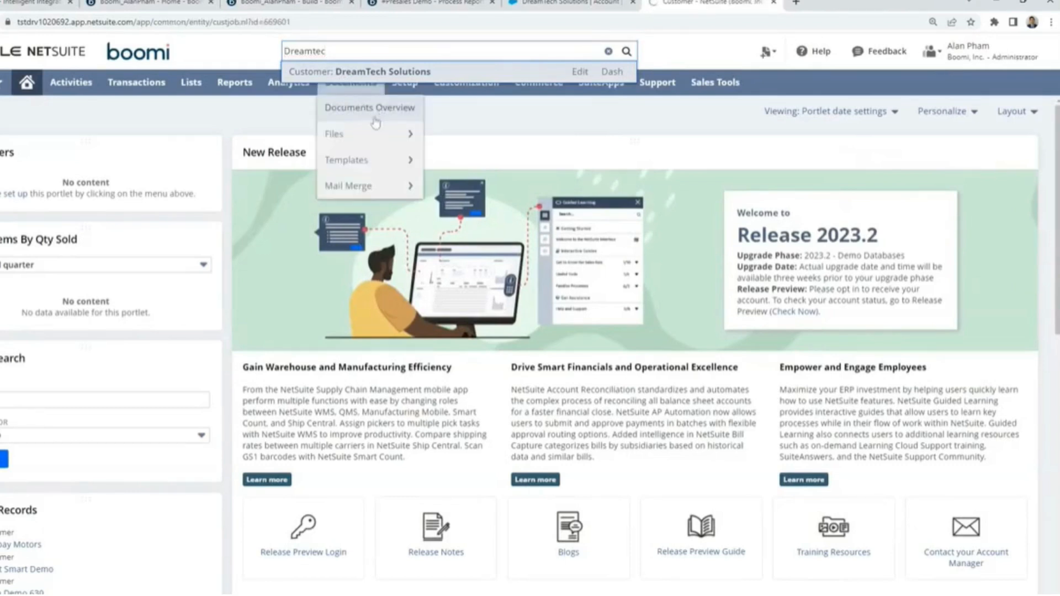
left_click(381, 72)
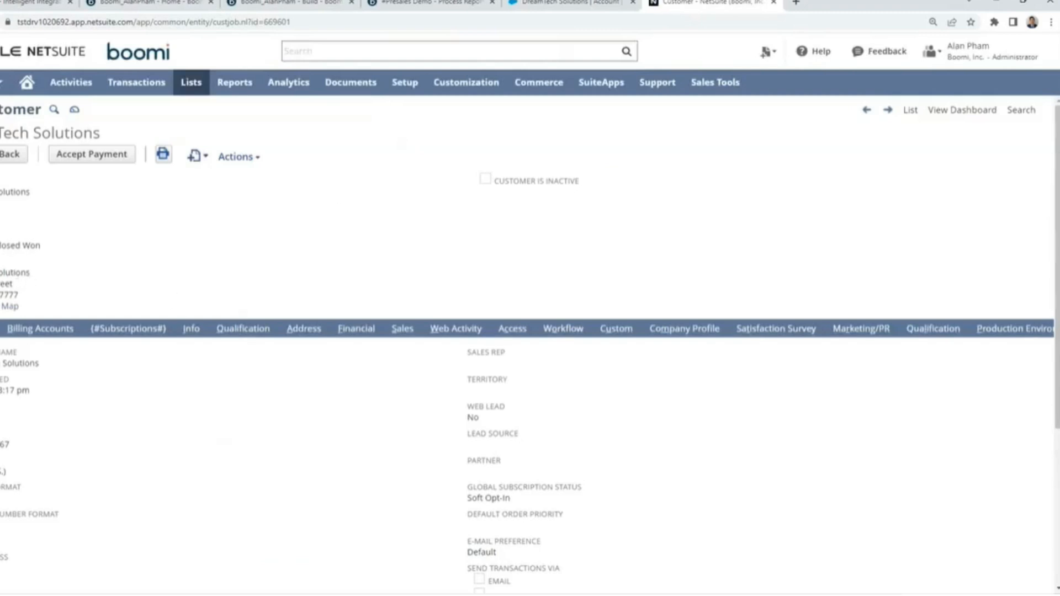
mouse_move(97, 314)
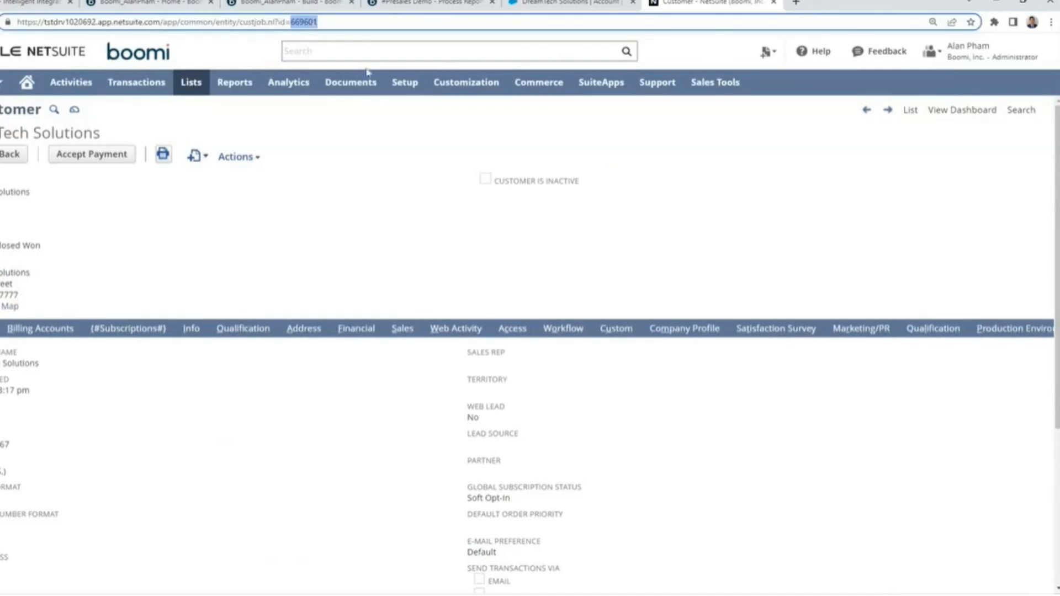
mouse_move(316, 477)
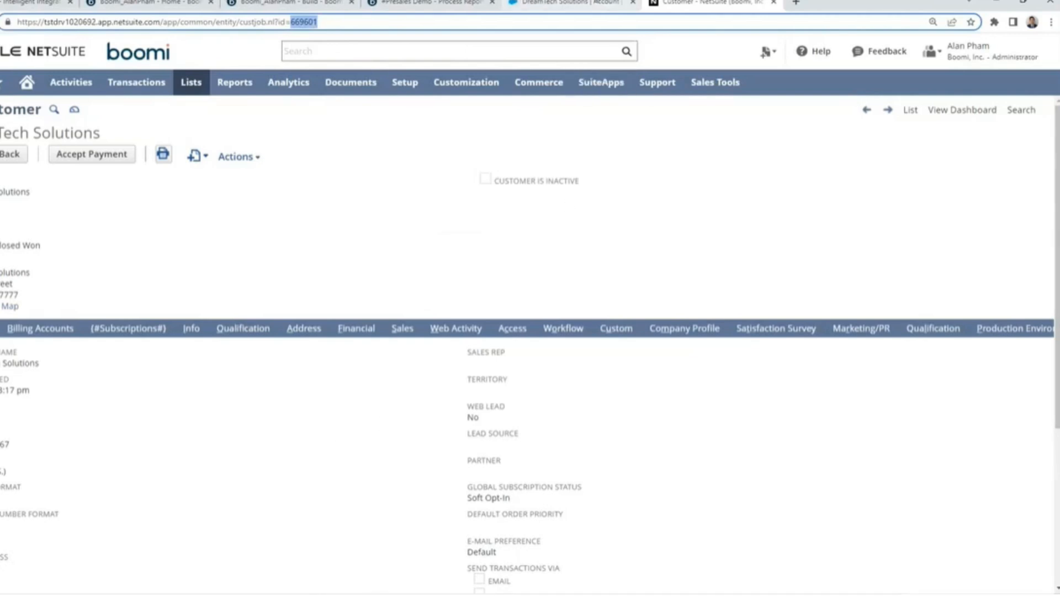
left_click(571, 2)
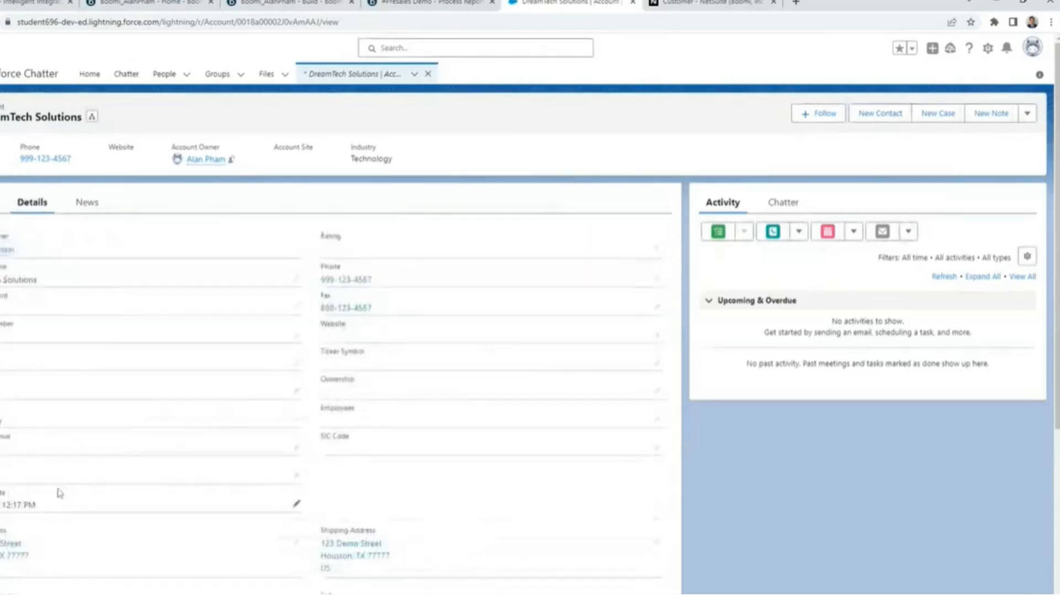
View the Chatter feed post announcing NetSuite Customer Record 669601, then return to Boomi.
scroll("down", 3)
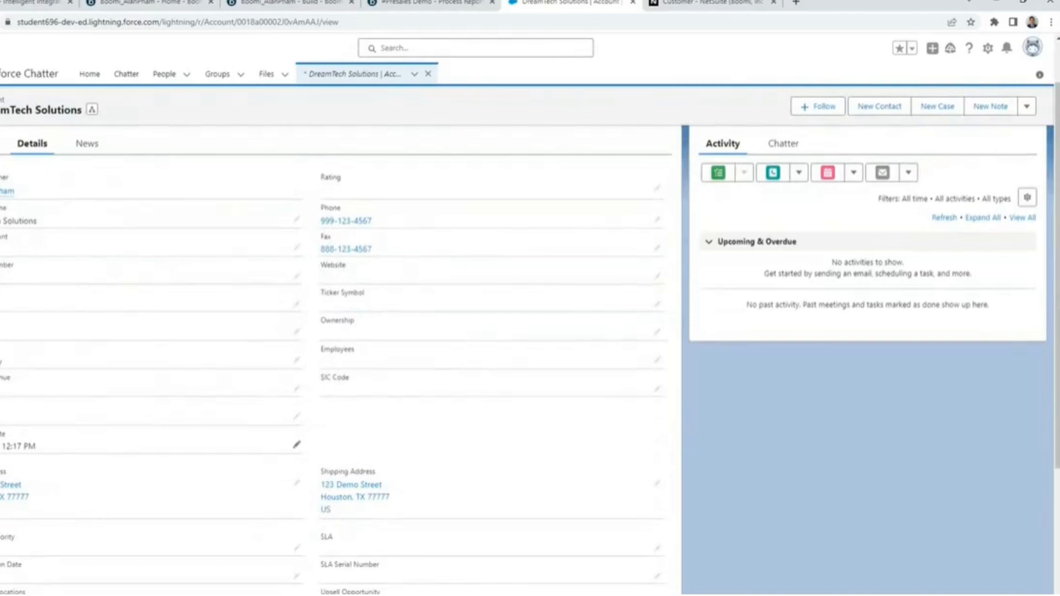
mouse_move(55, 452)
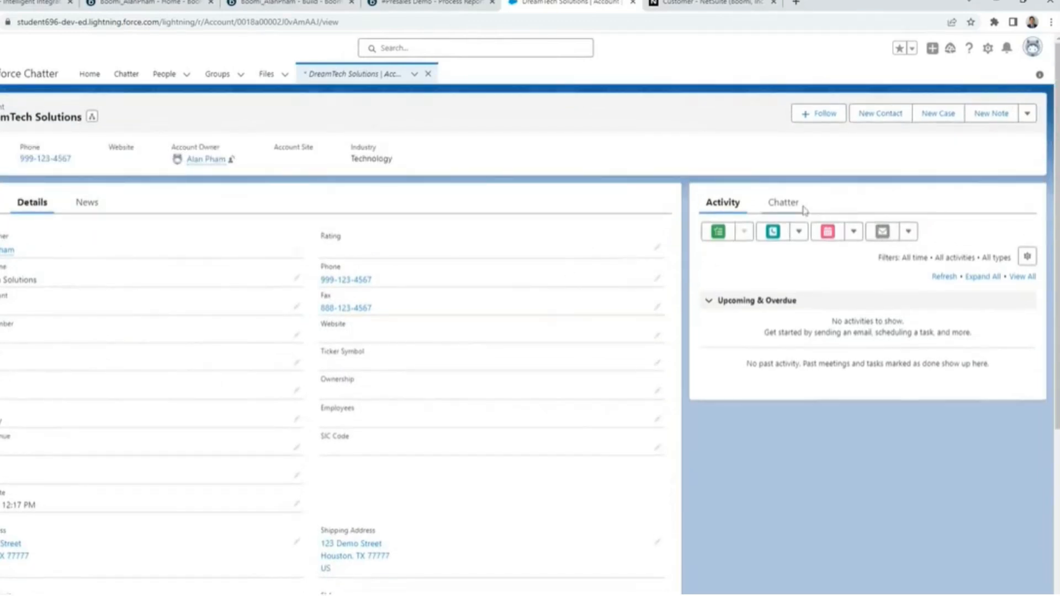
left_click(781, 202)
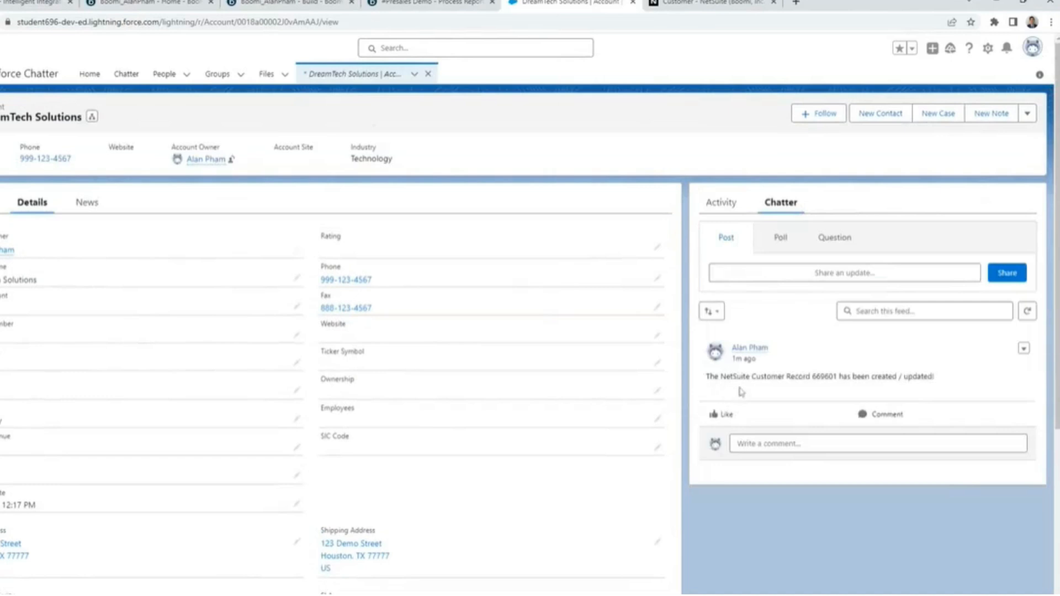
mouse_move(817, 414)
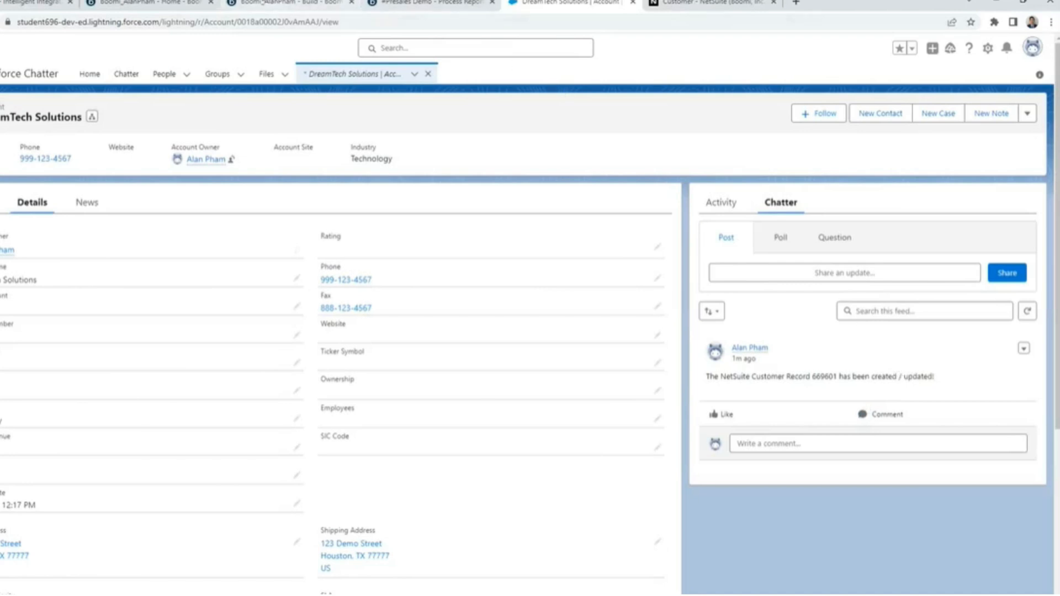
left_click(291, 3)
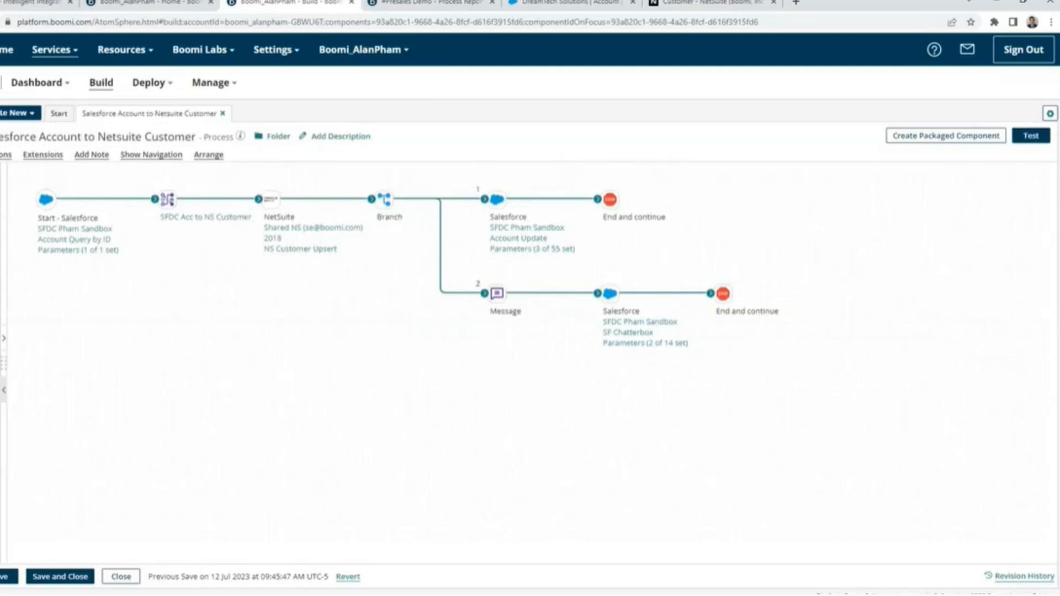
mouse_move(952, 205)
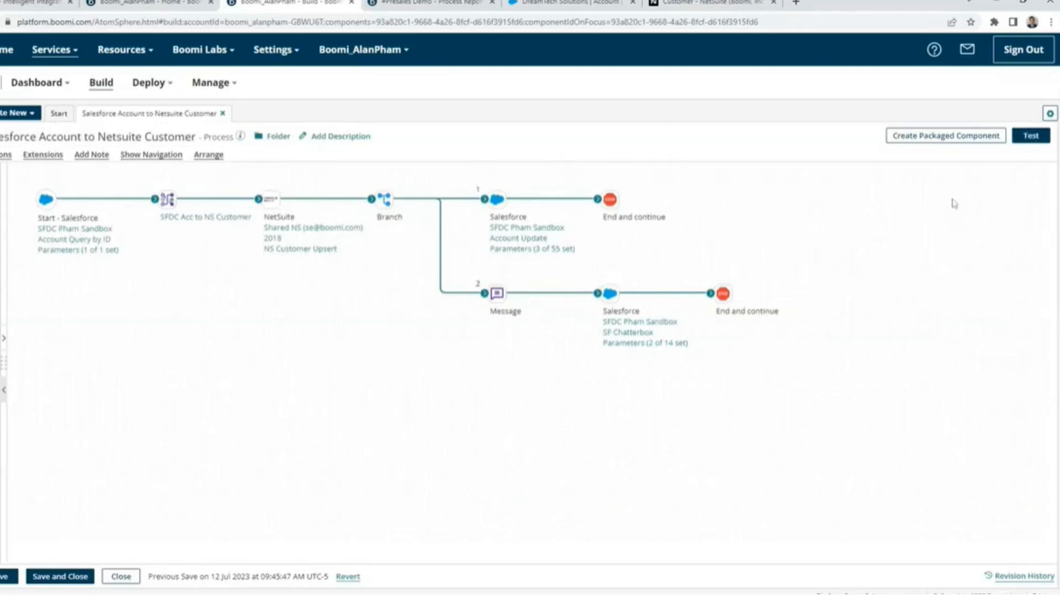
mouse_move(79, 287)
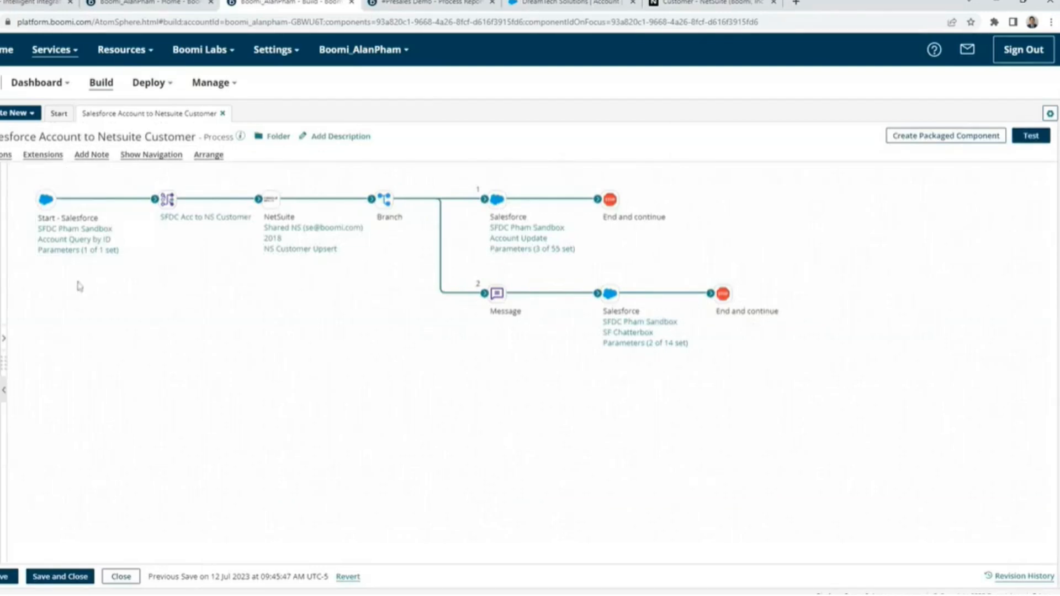
Open the SFDC Acc to NS Customer map component from the process.
left_click(166, 199)
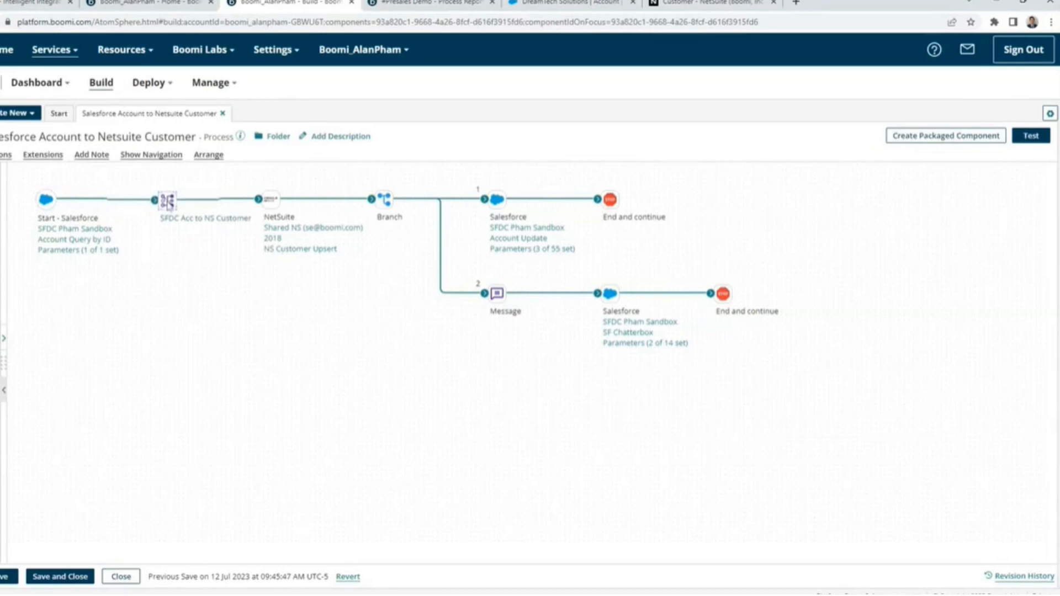
double_click(167, 199)
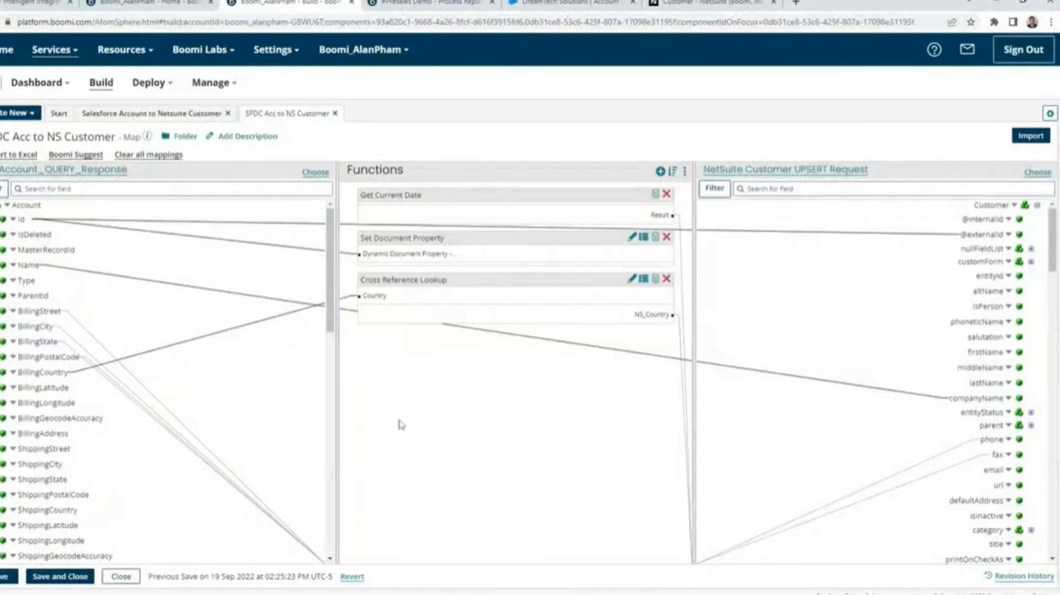
mouse_move(156, 273)
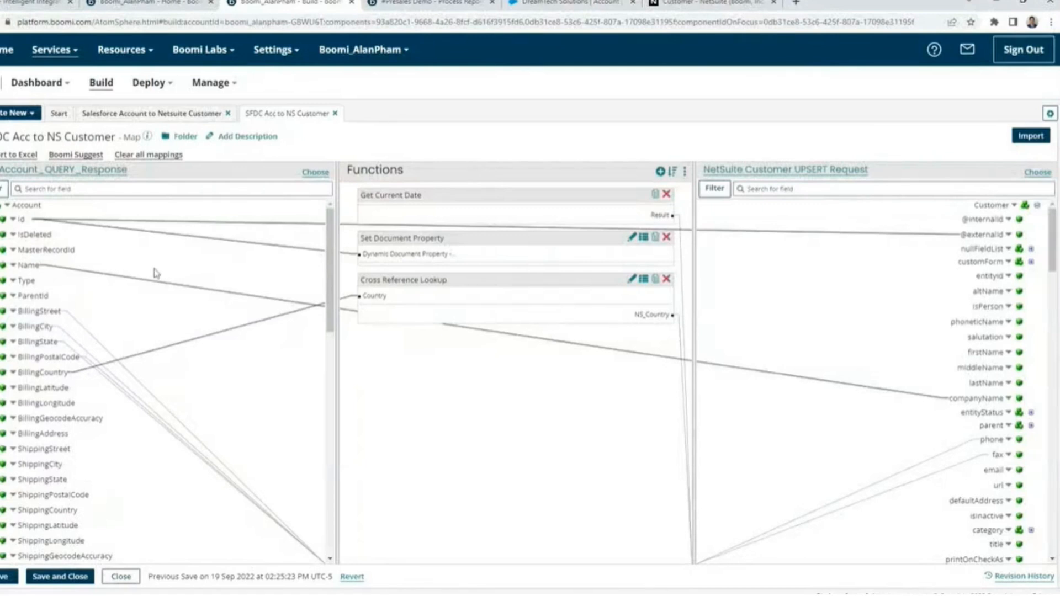
mouse_move(898, 411)
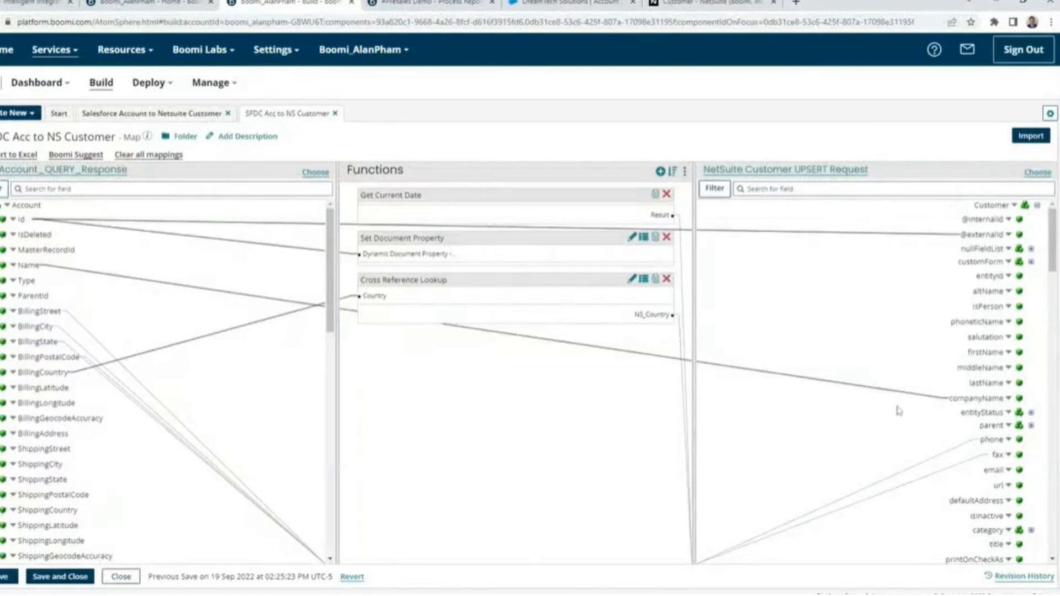
mouse_move(893, 501)
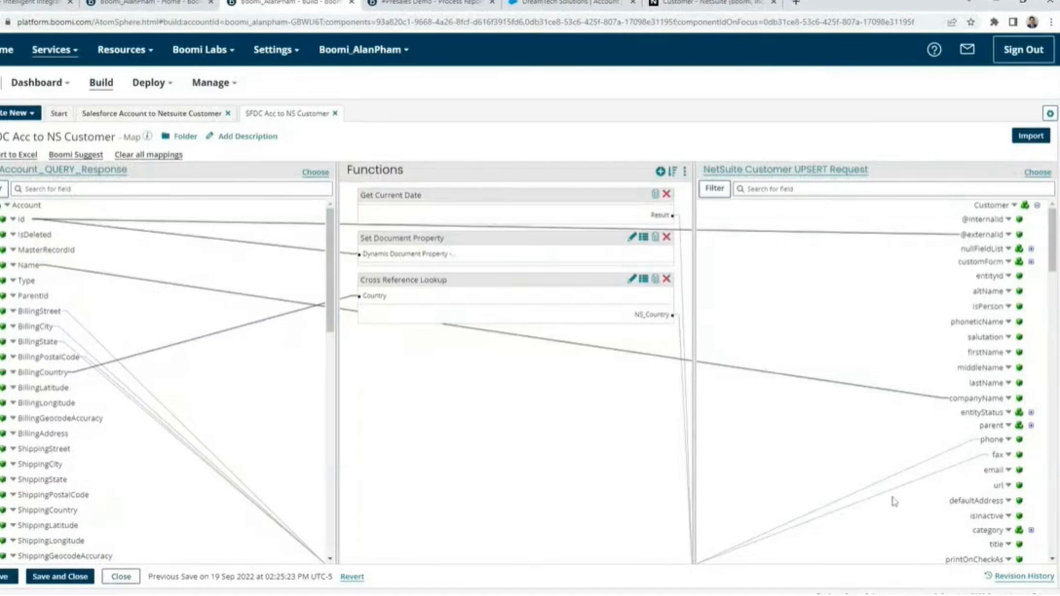
mouse_move(889, 504)
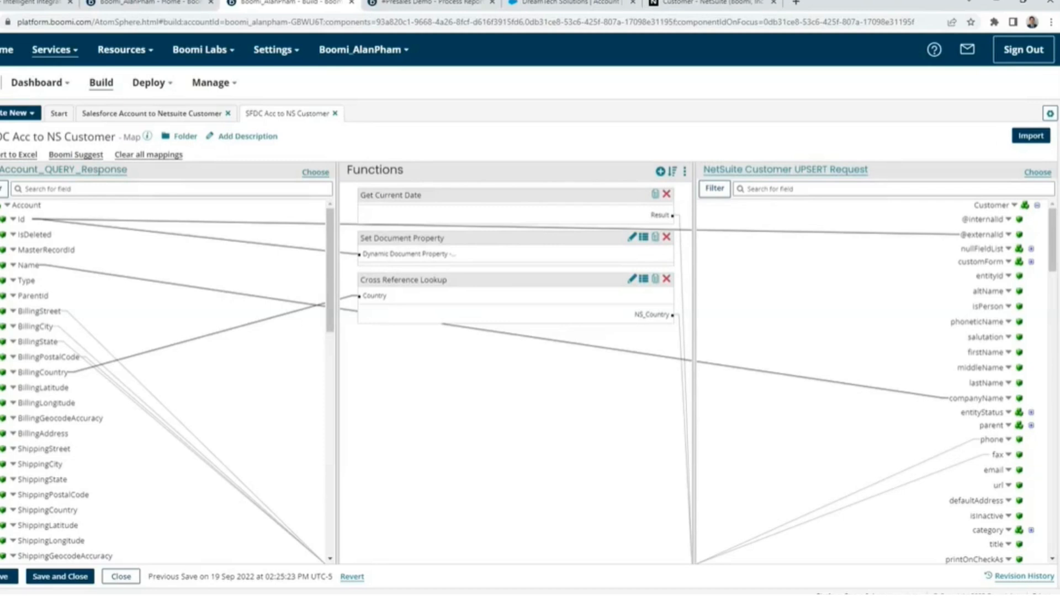
mouse_move(724, 479)
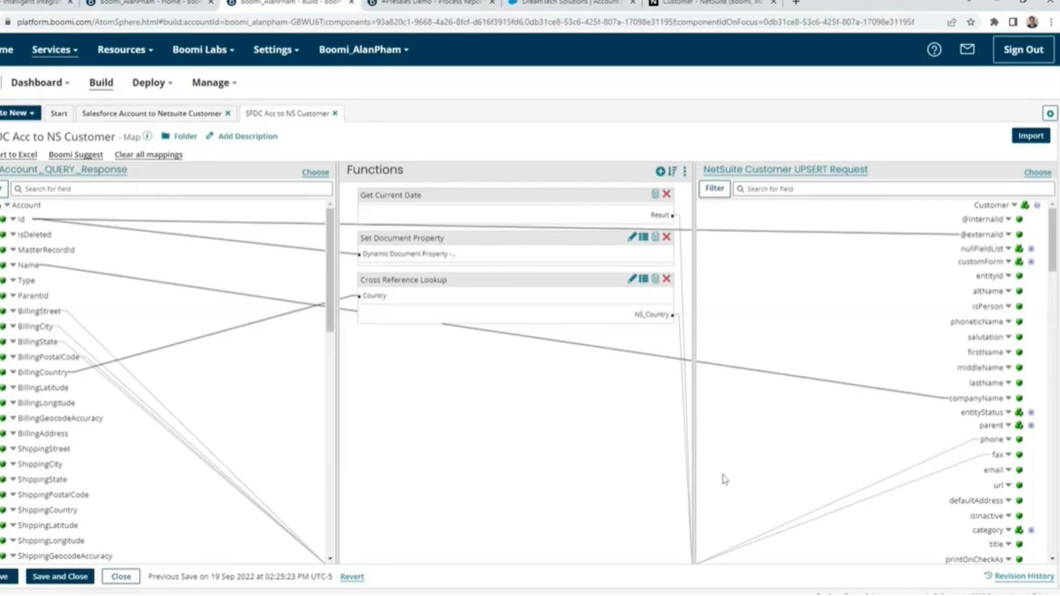
mouse_move(520, 384)
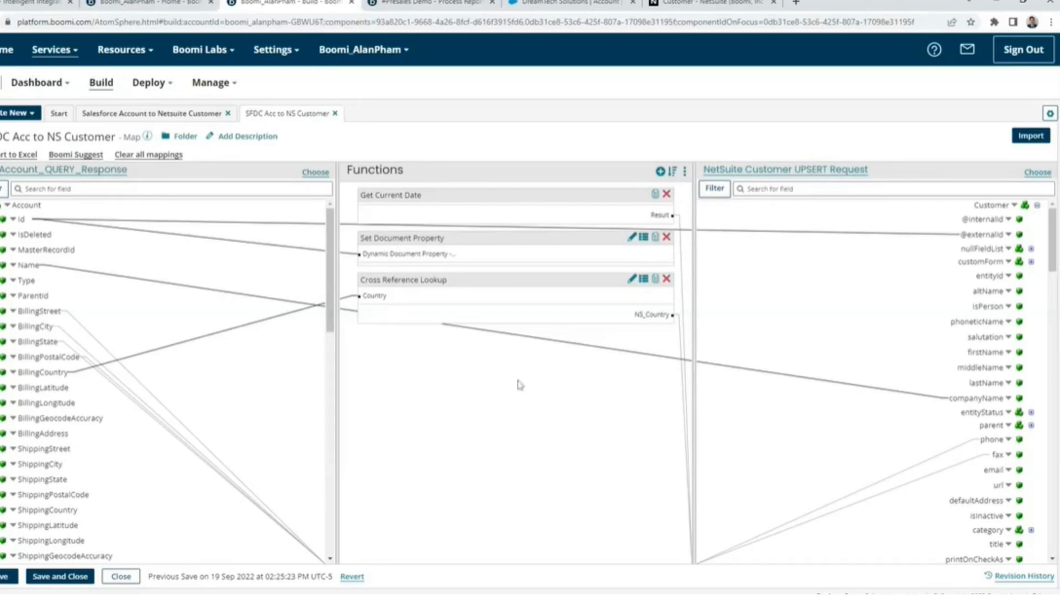
mouse_move(364, 307)
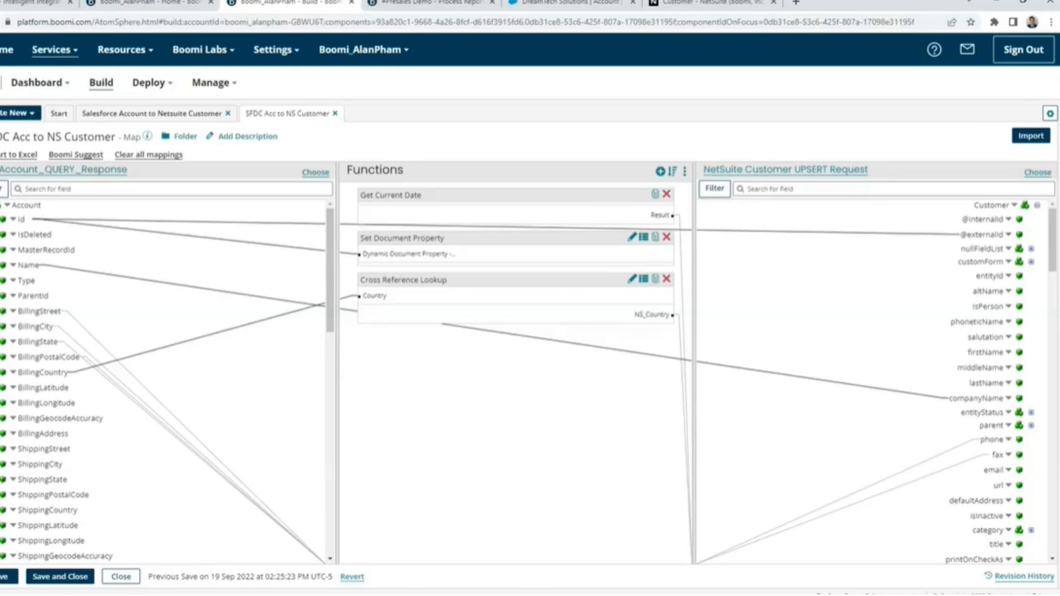
mouse_move(743, 470)
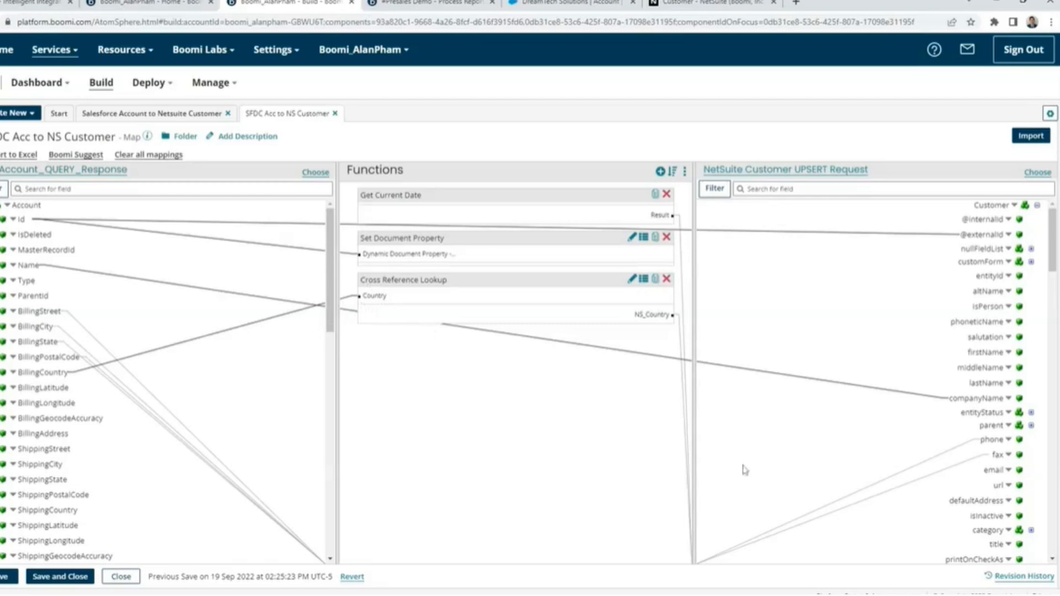
mouse_move(881, 520)
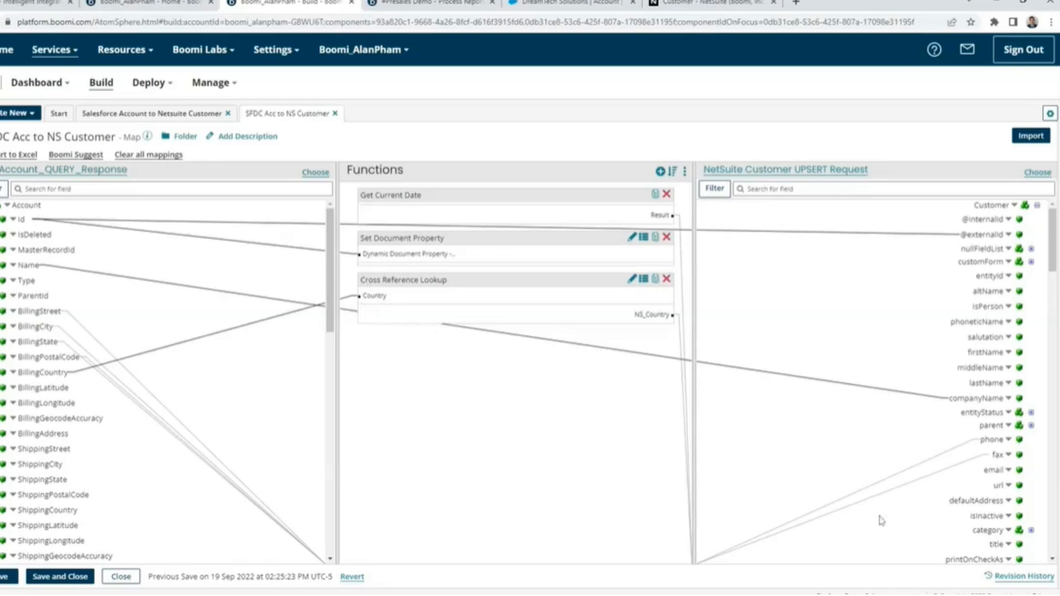
mouse_move(675, 389)
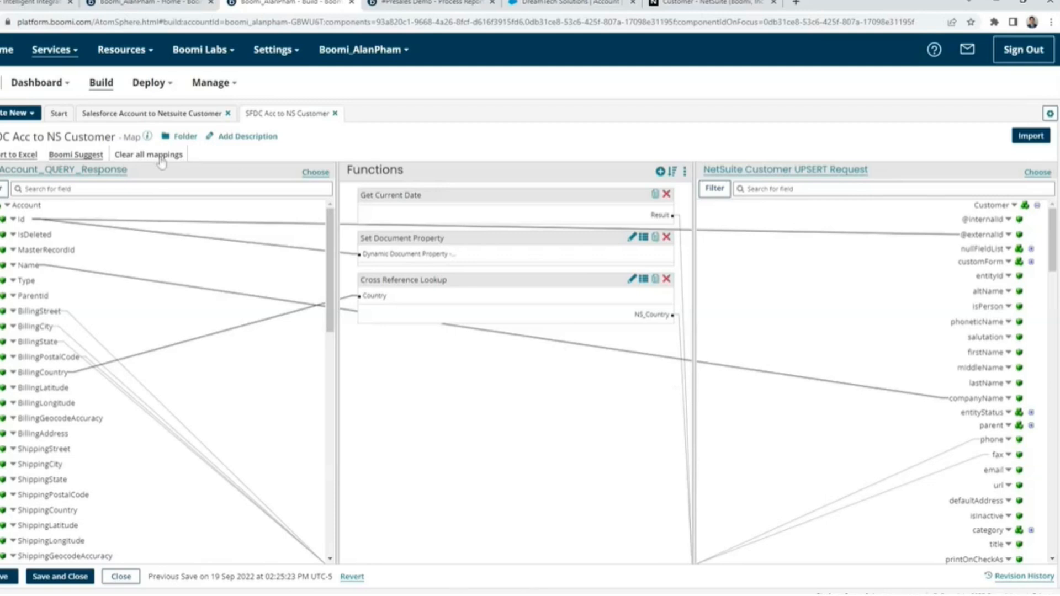
Clear all existing mappings and launch Boomi Suggest with its 115 high-confidence suggestions.
left_click(148, 155)
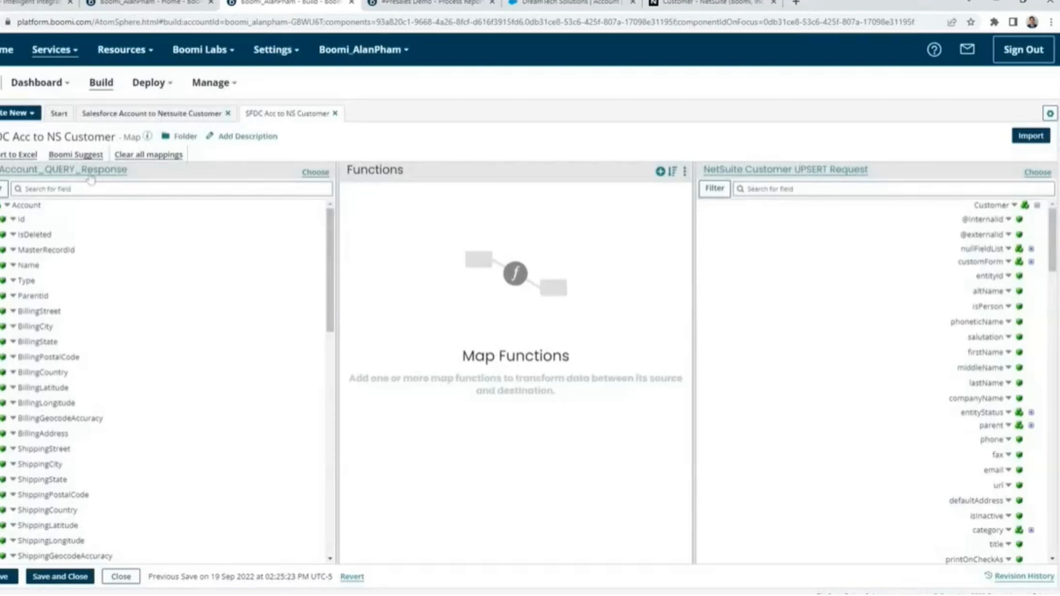
left_click(76, 155)
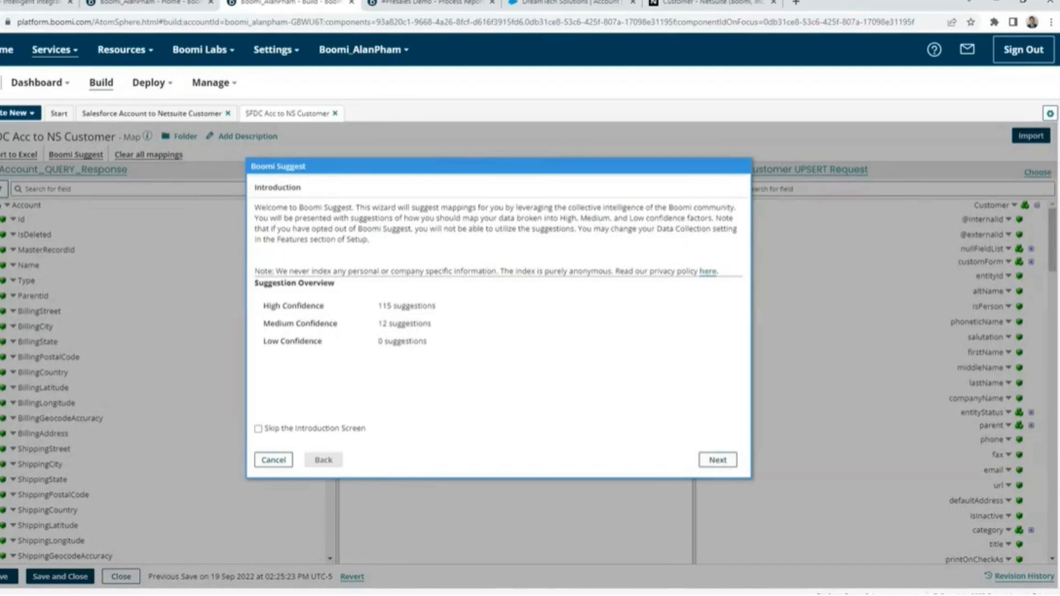
mouse_move(646, 419)
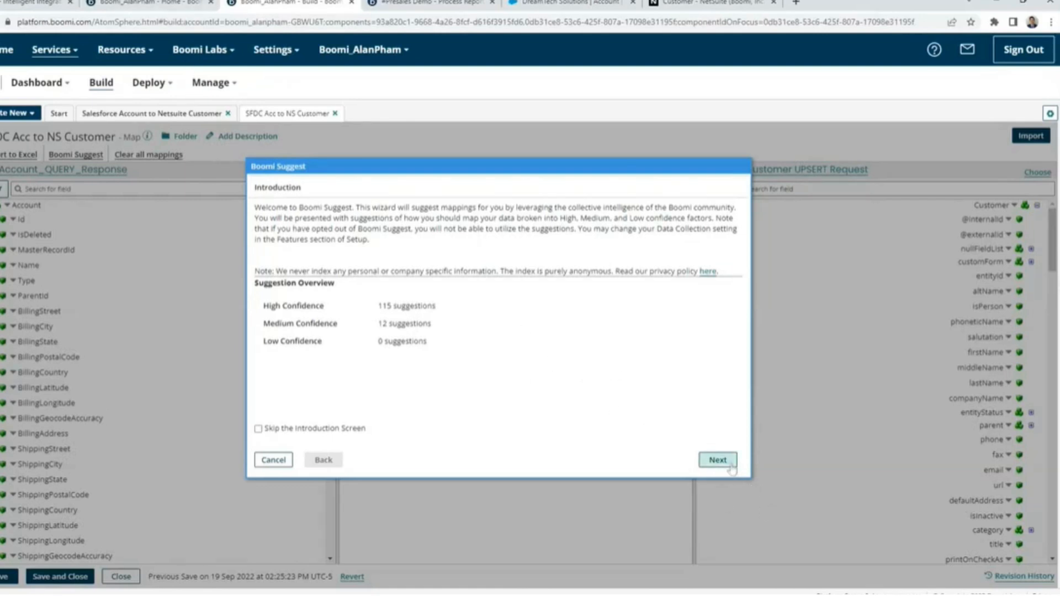
Accept suggestions mapping Account Id to internalid, Name to firstName, Type to entityStatus and parent, then finish.
left_click(717, 459)
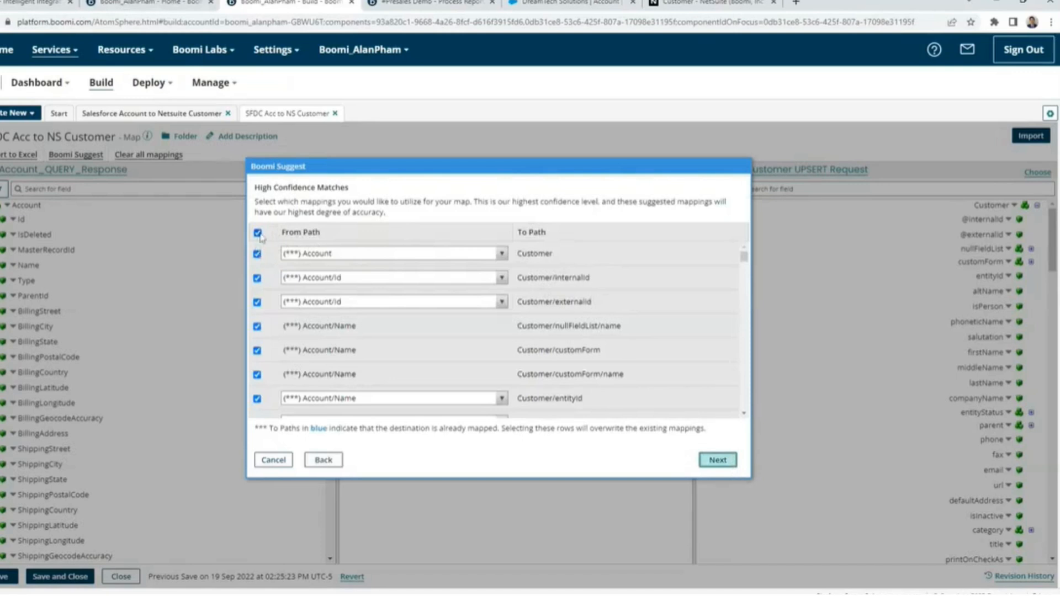
left_click(257, 233)
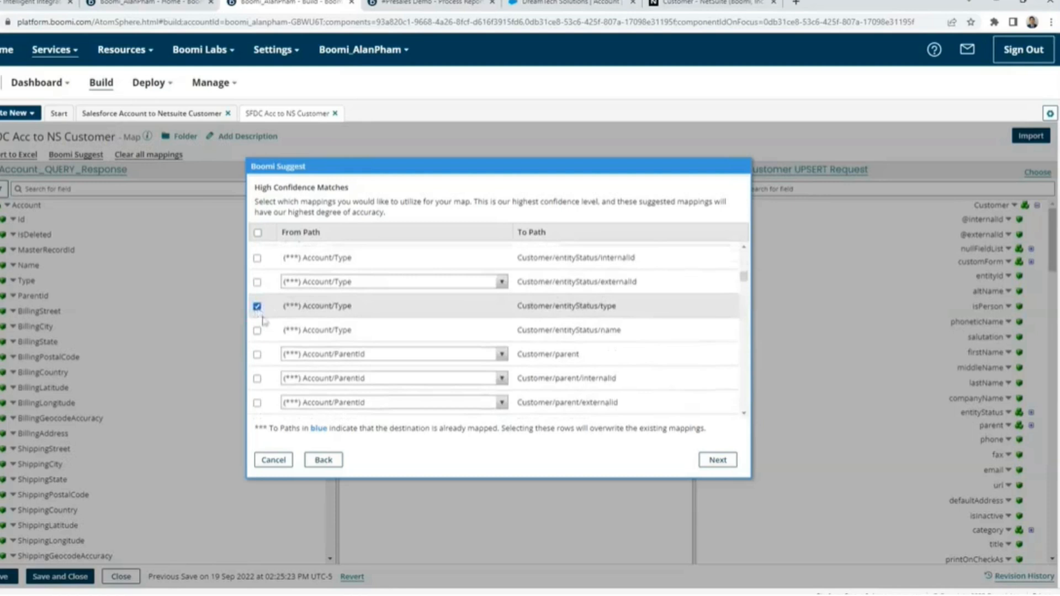
scroll("down", 3)
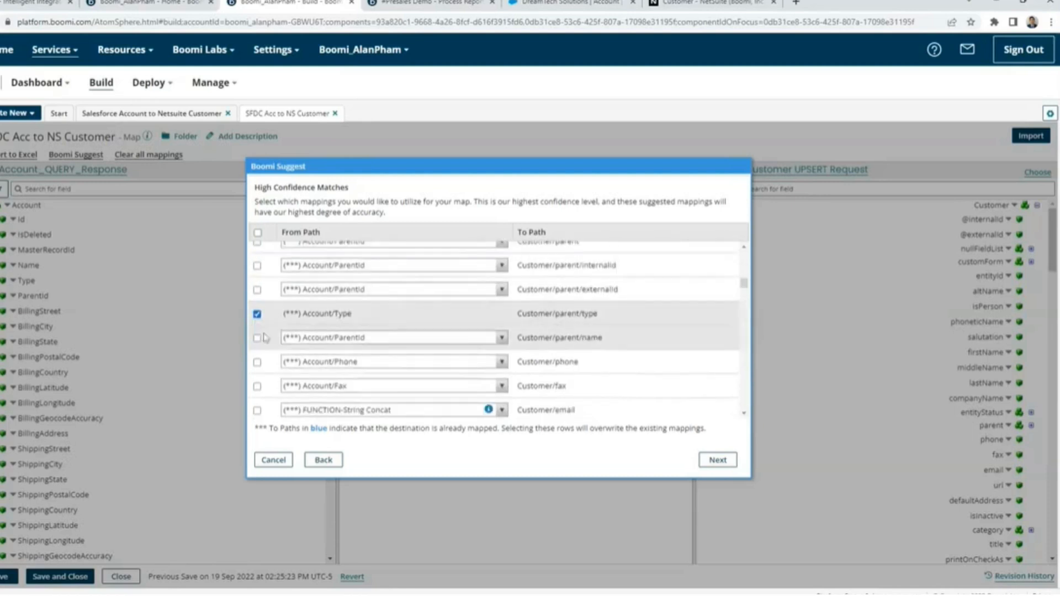
left_click(717, 459)
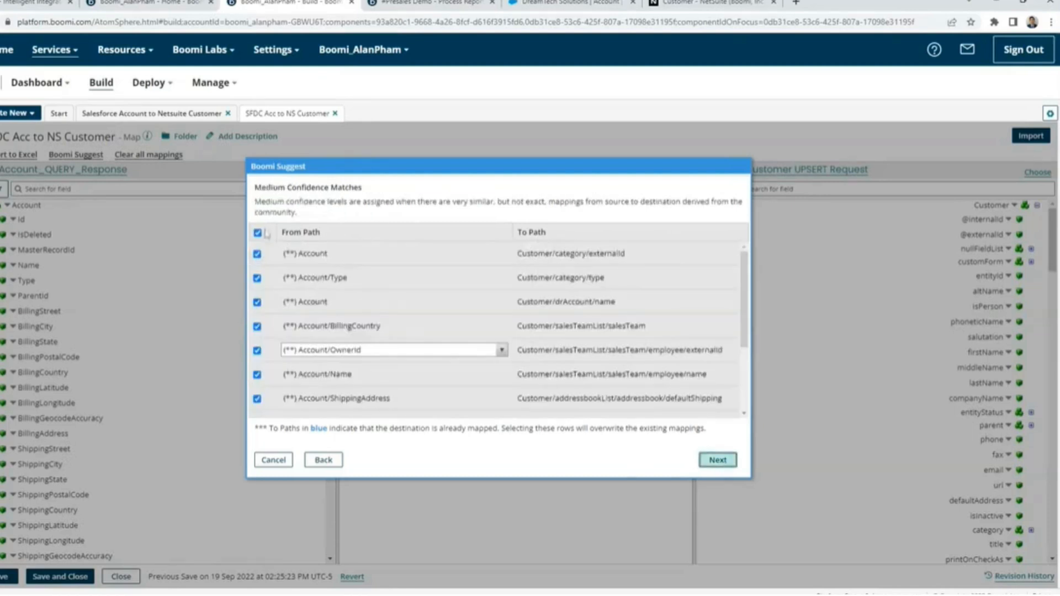
left_click(716, 459)
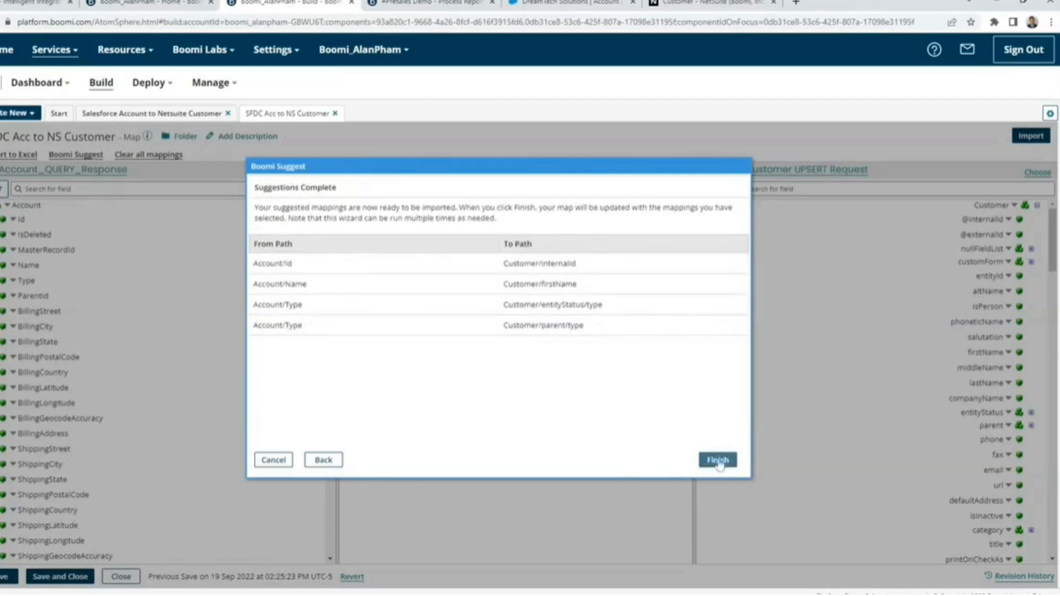
left_click(717, 459)
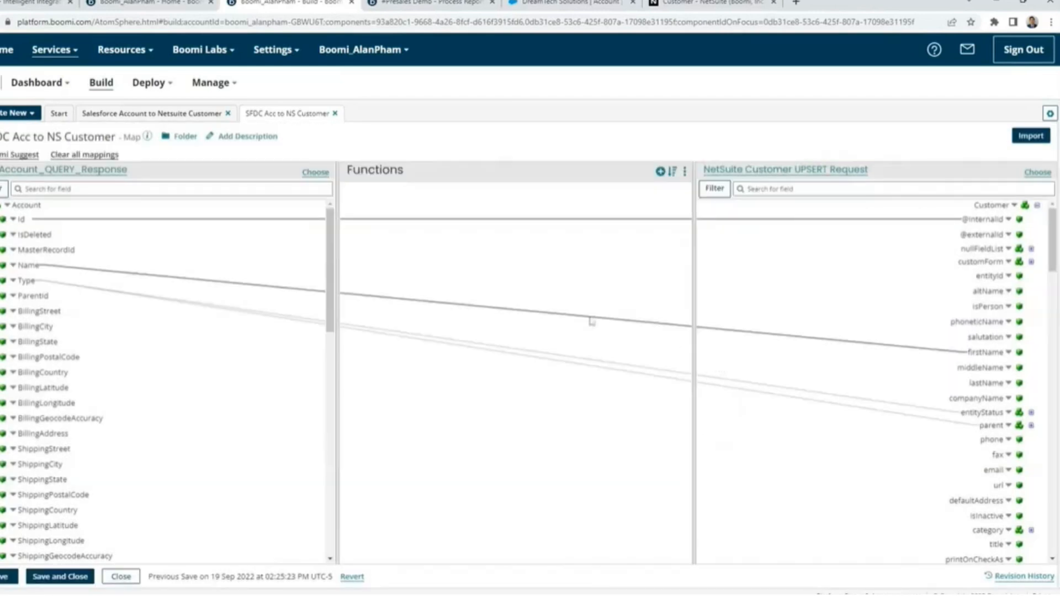
mouse_move(842, 417)
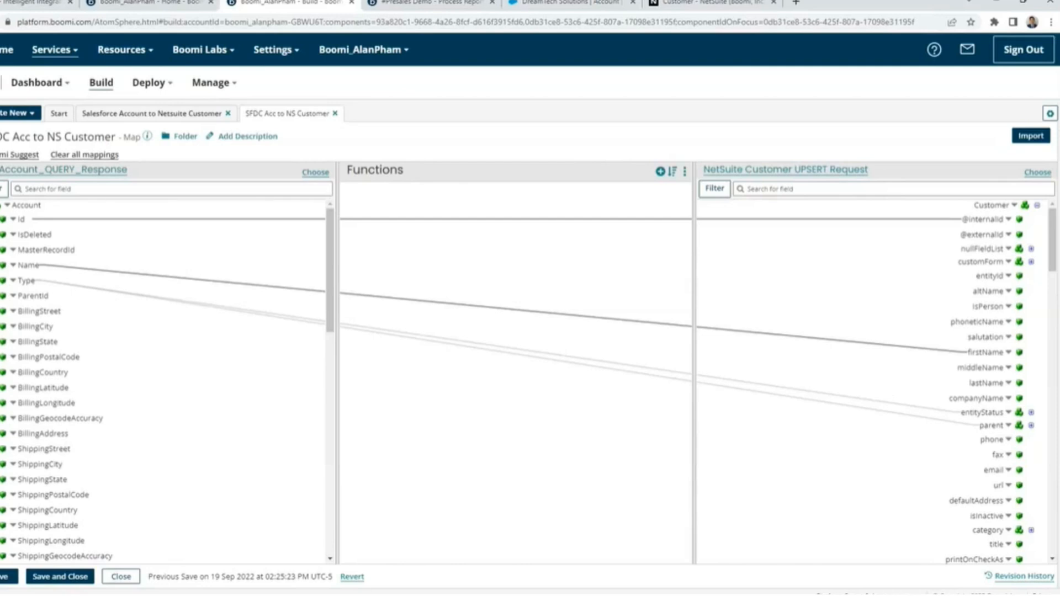
mouse_move(615, 561)
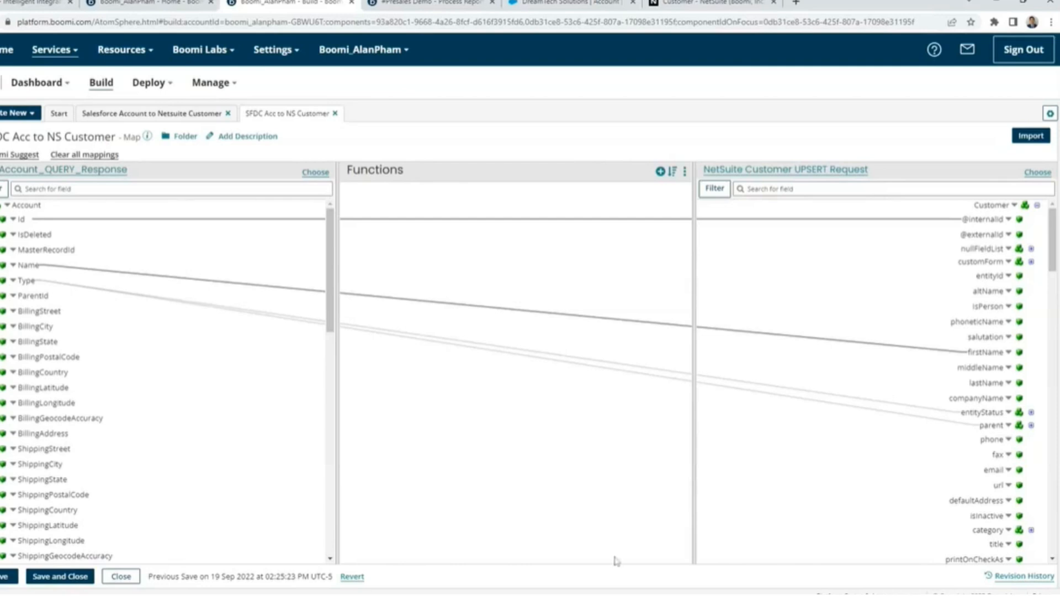
mouse_move(729, 498)
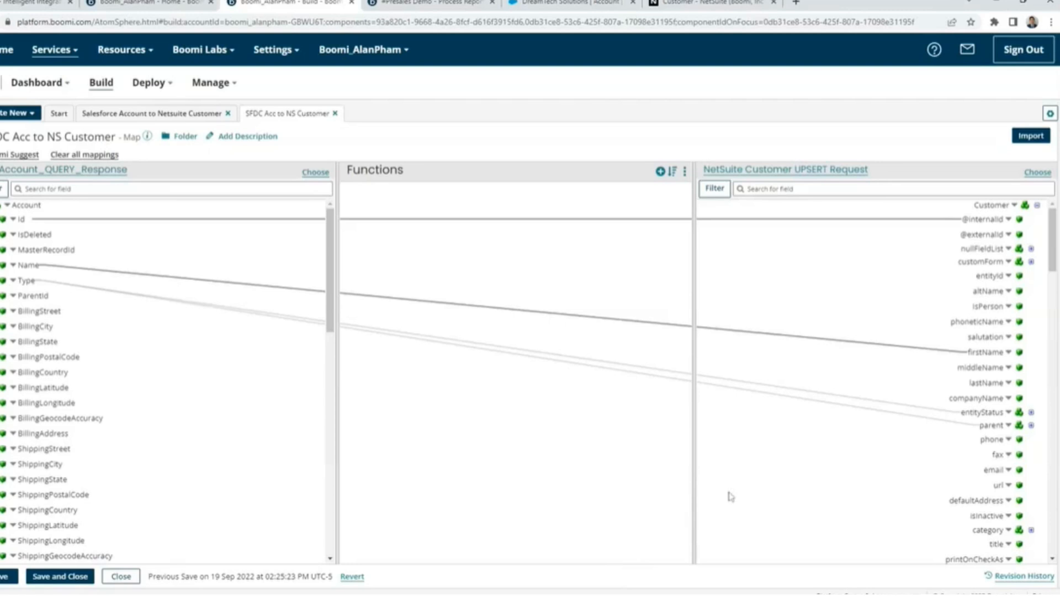
mouse_move(768, 511)
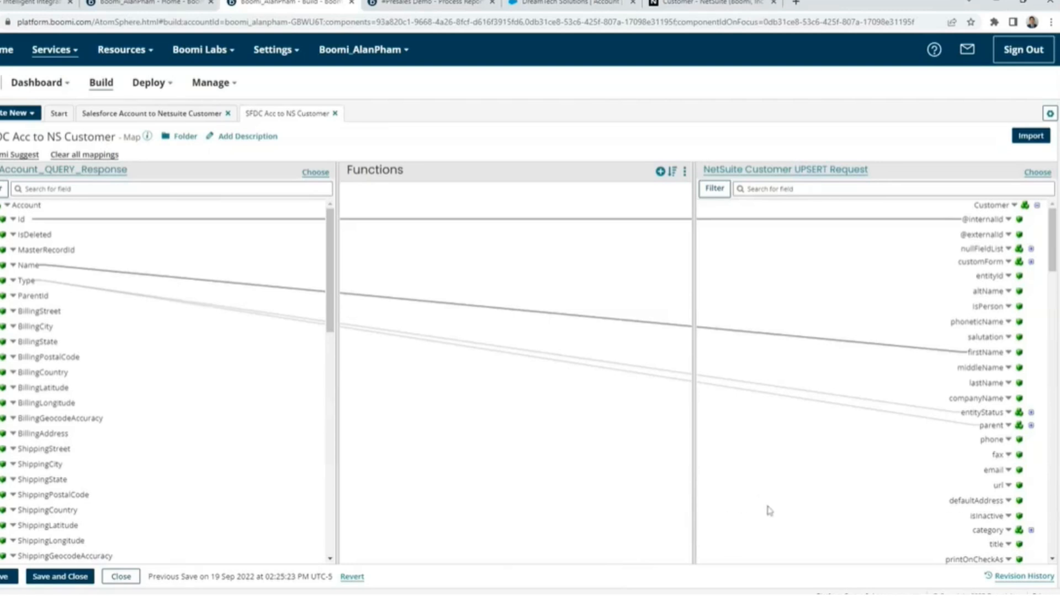
mouse_move(586, 353)
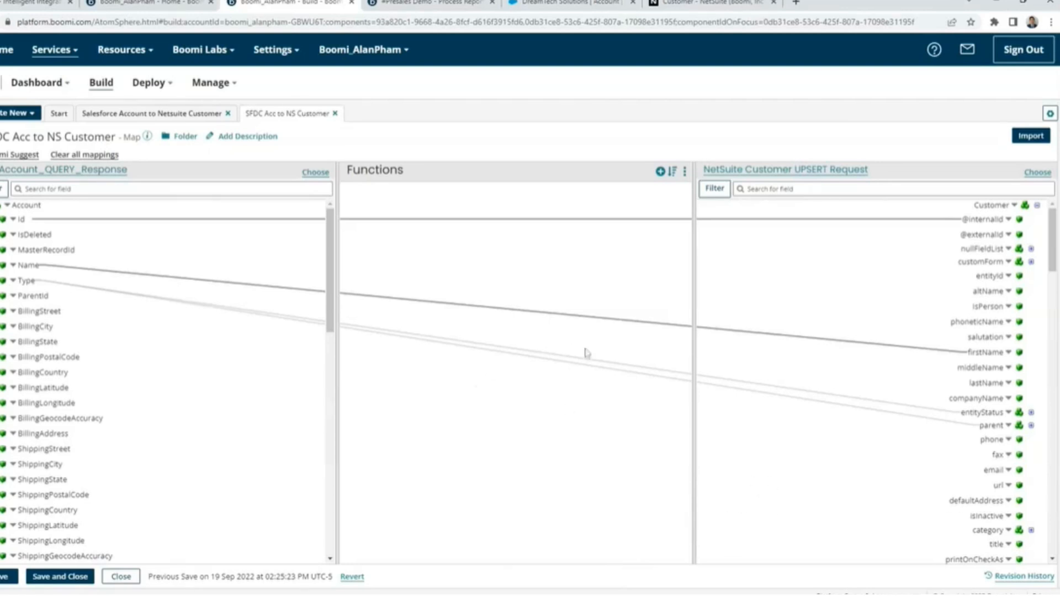
mouse_move(880, 317)
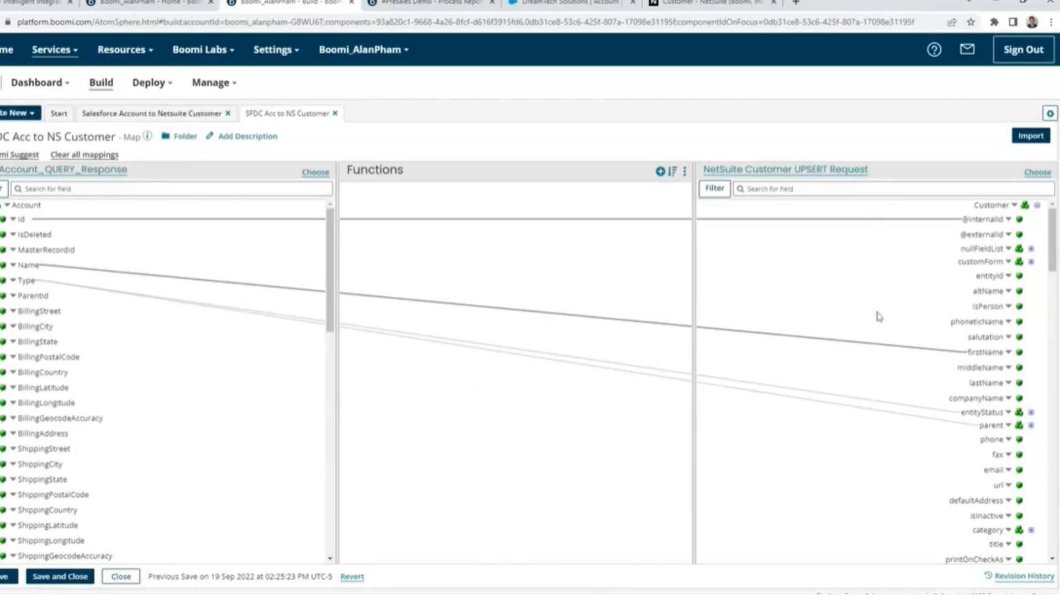
mouse_move(975, 351)
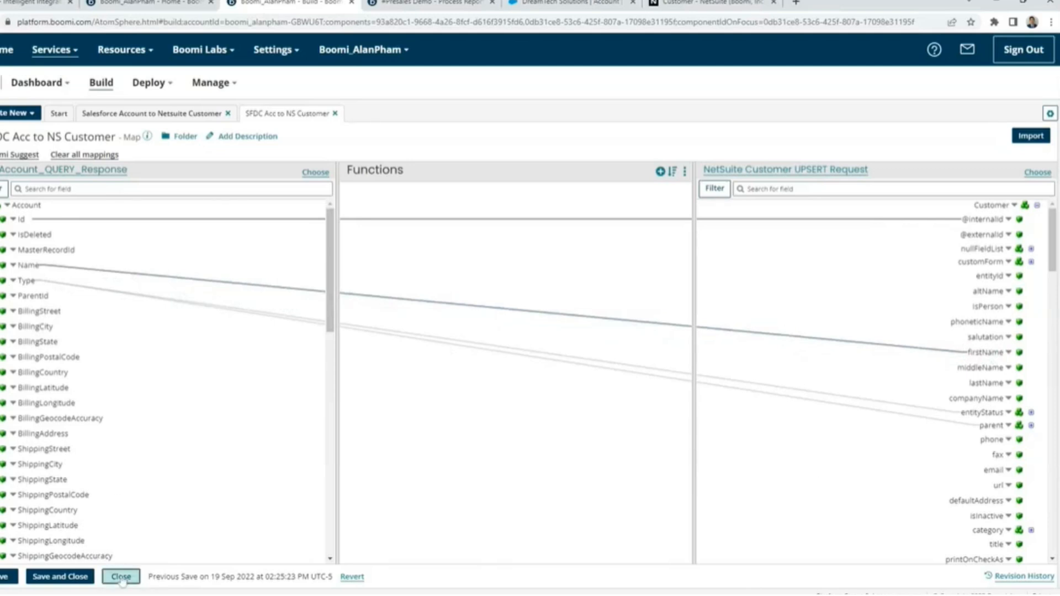
Close the SFDC Acc to NS Customer map, triggering the unsaved-changes warning.
left_click(122, 577)
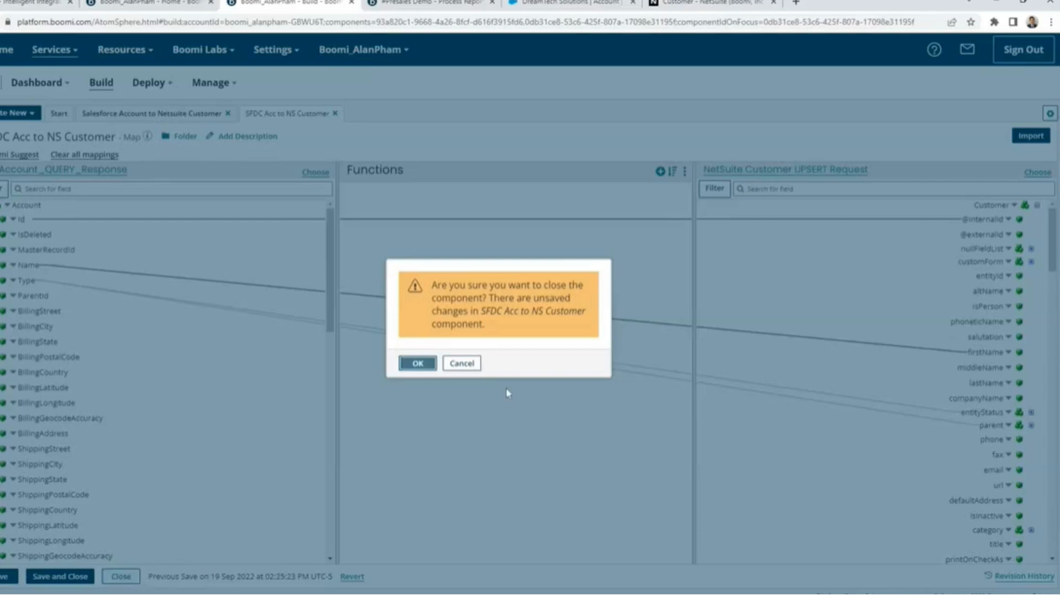
Discard the map changes and go to Process Reporting from the Manage menu.
left_click(418, 364)
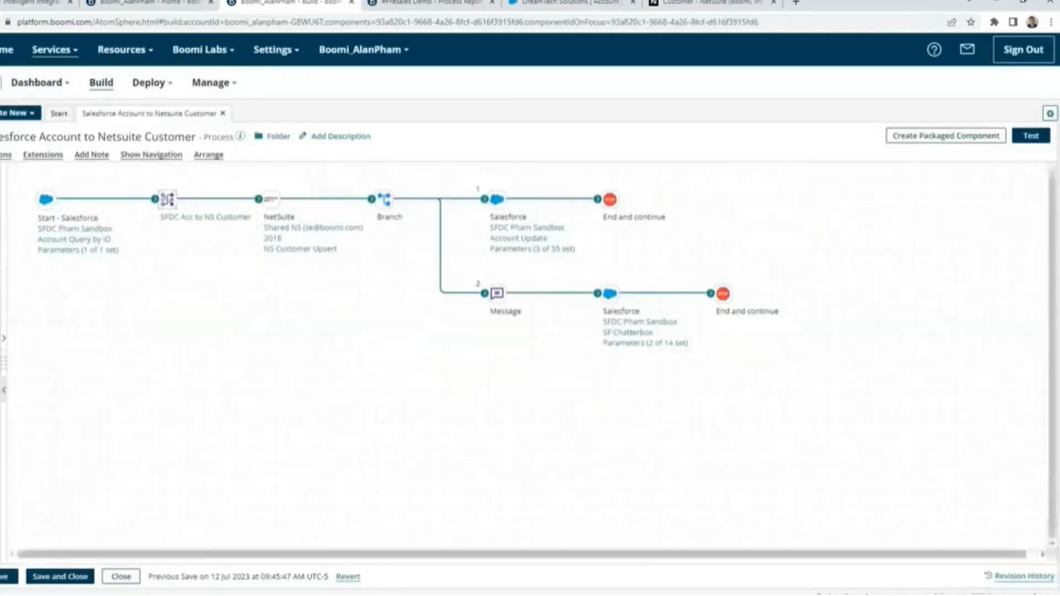
left_click(213, 83)
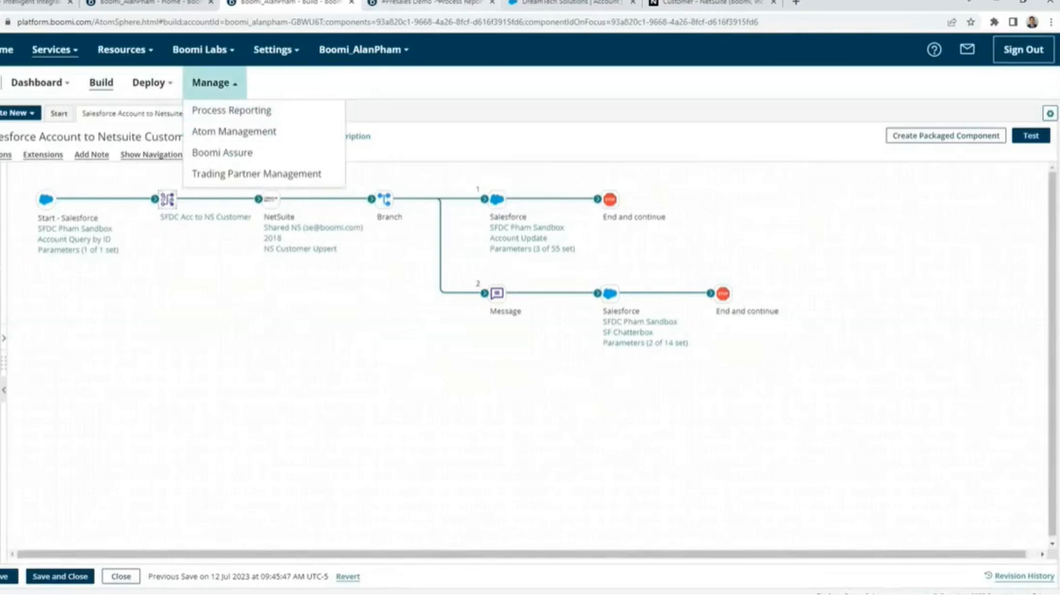
left_click(231, 109)
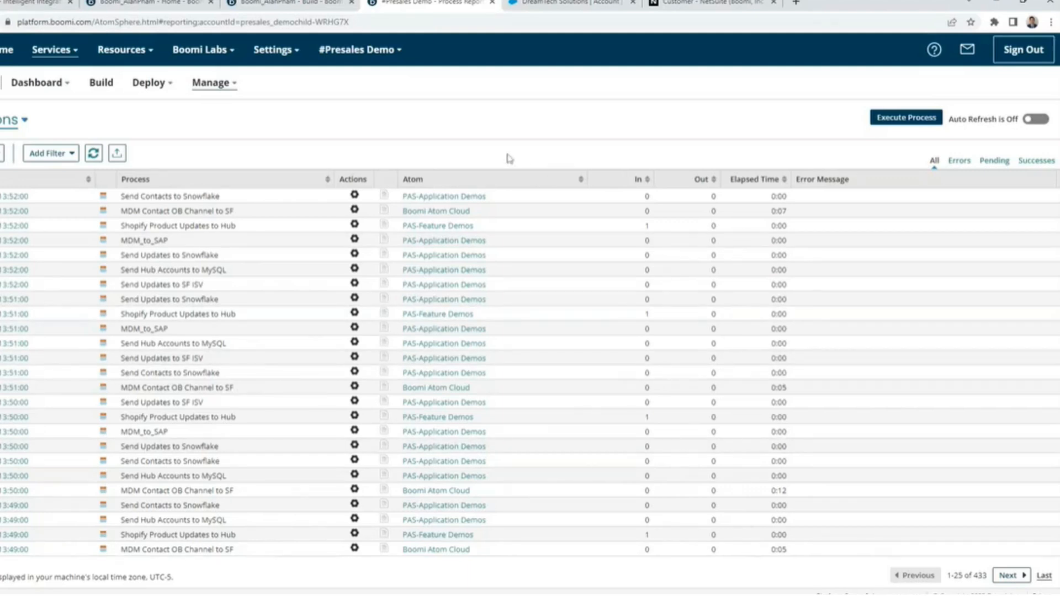
mouse_move(614, 155)
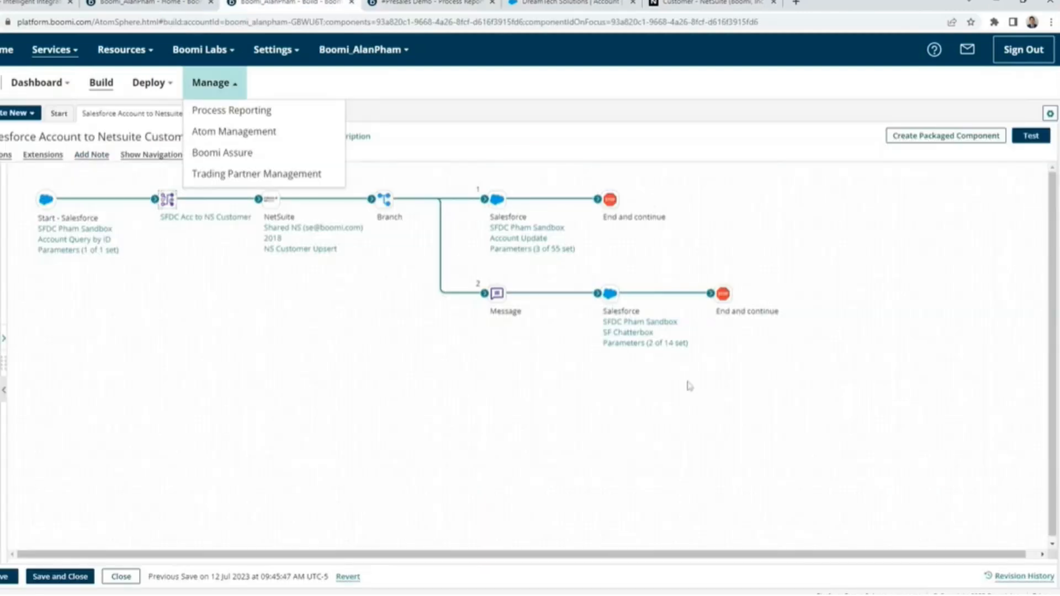
left_click(212, 83)
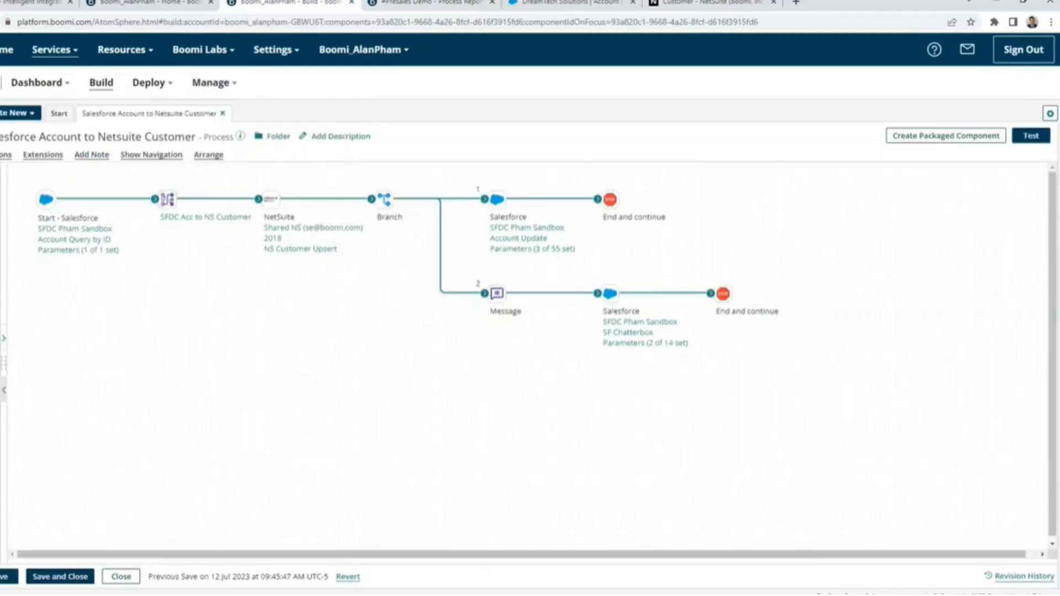